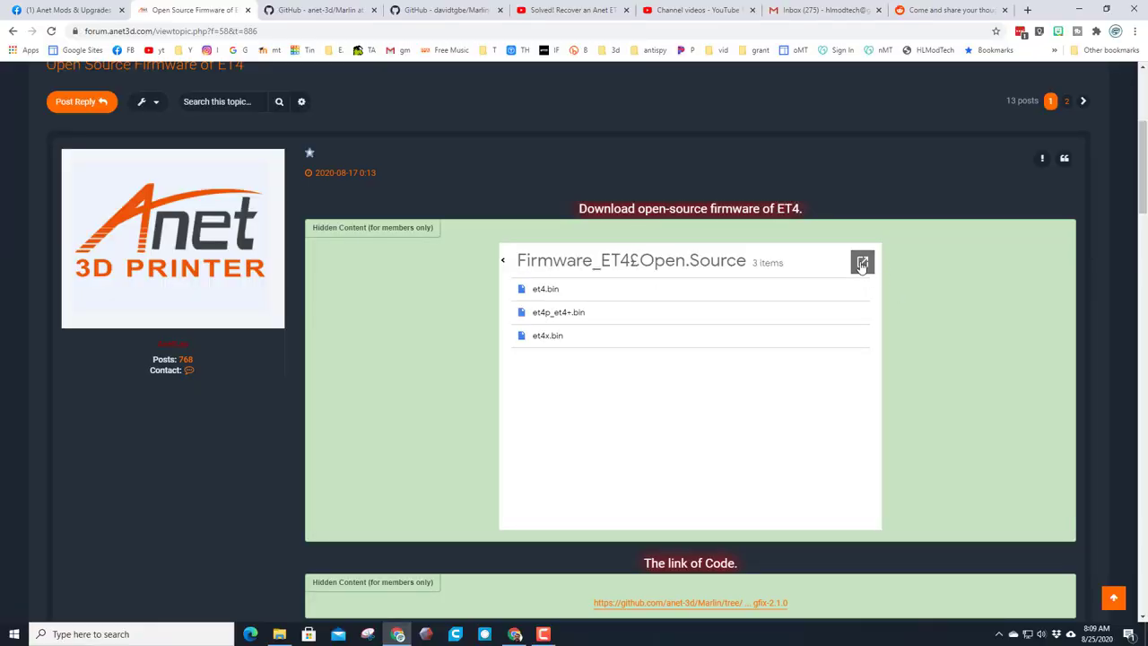
Step: Download the Firmware_ET4 Open.Source zip from Google Drive into Downloads
click(862, 262)
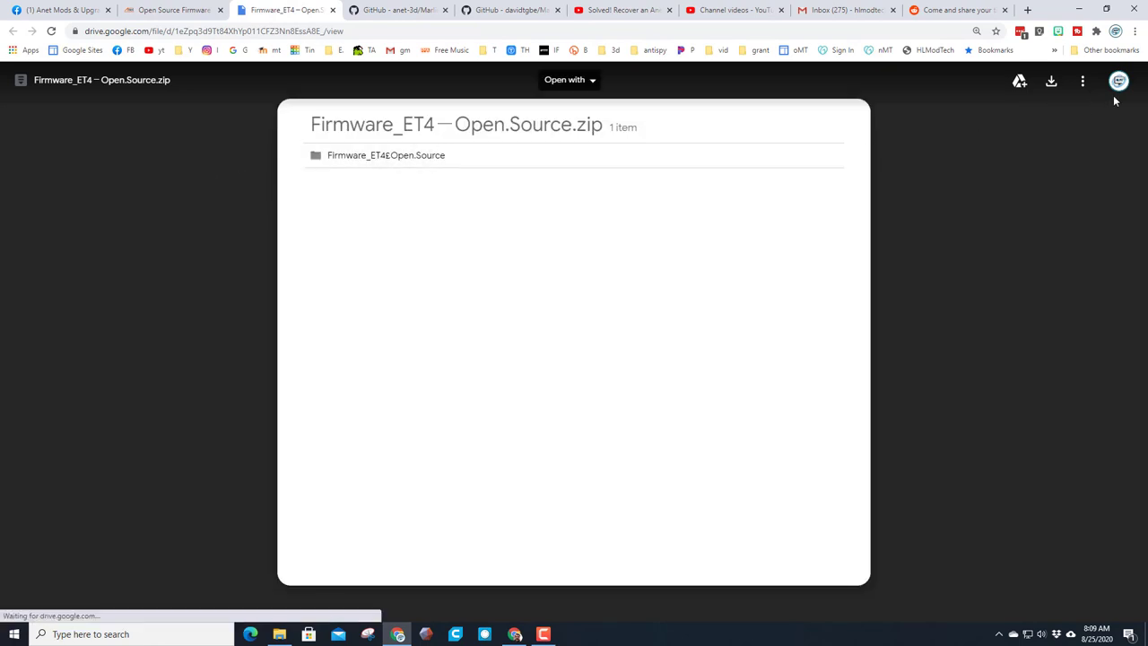
click(1051, 80)
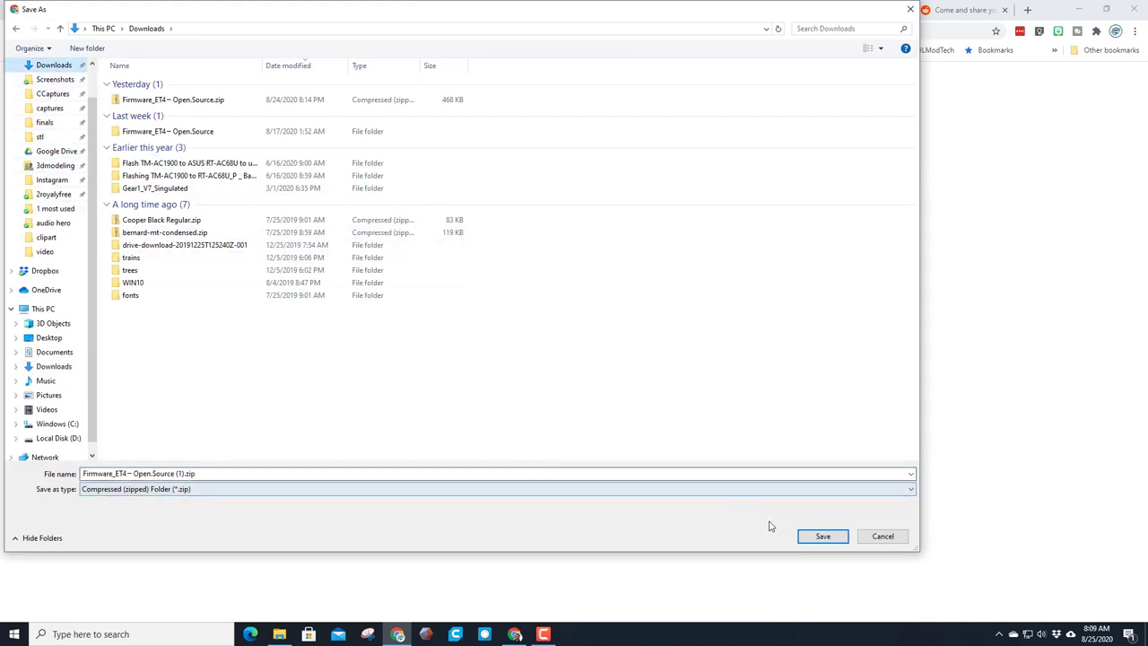
click(822, 534)
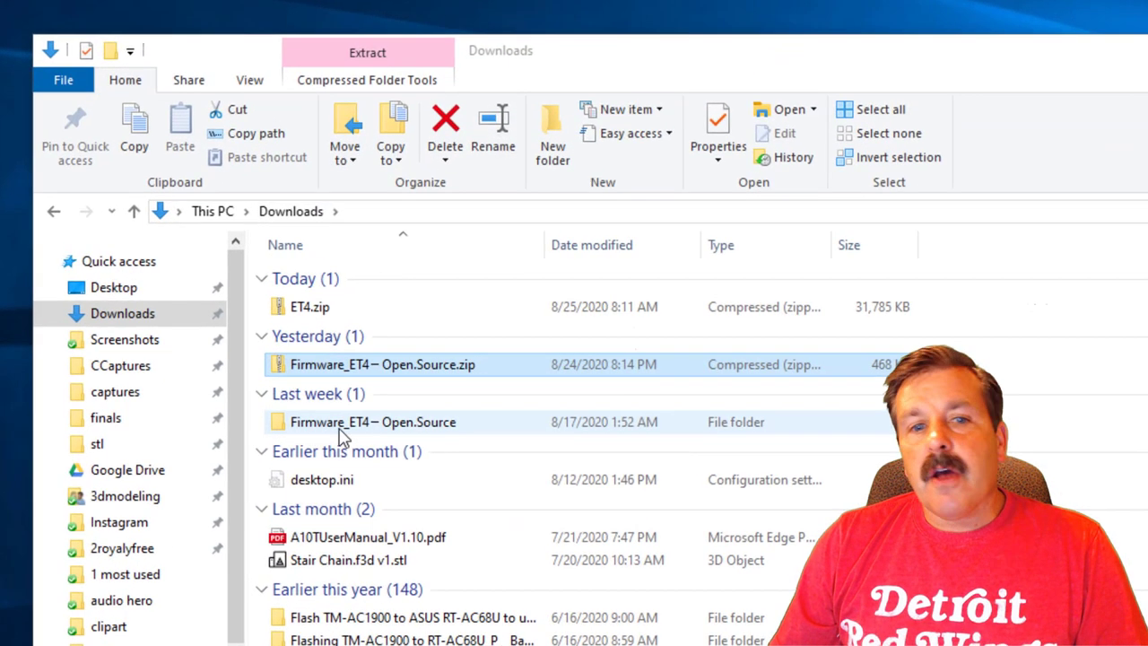
mouse_move(349, 439)
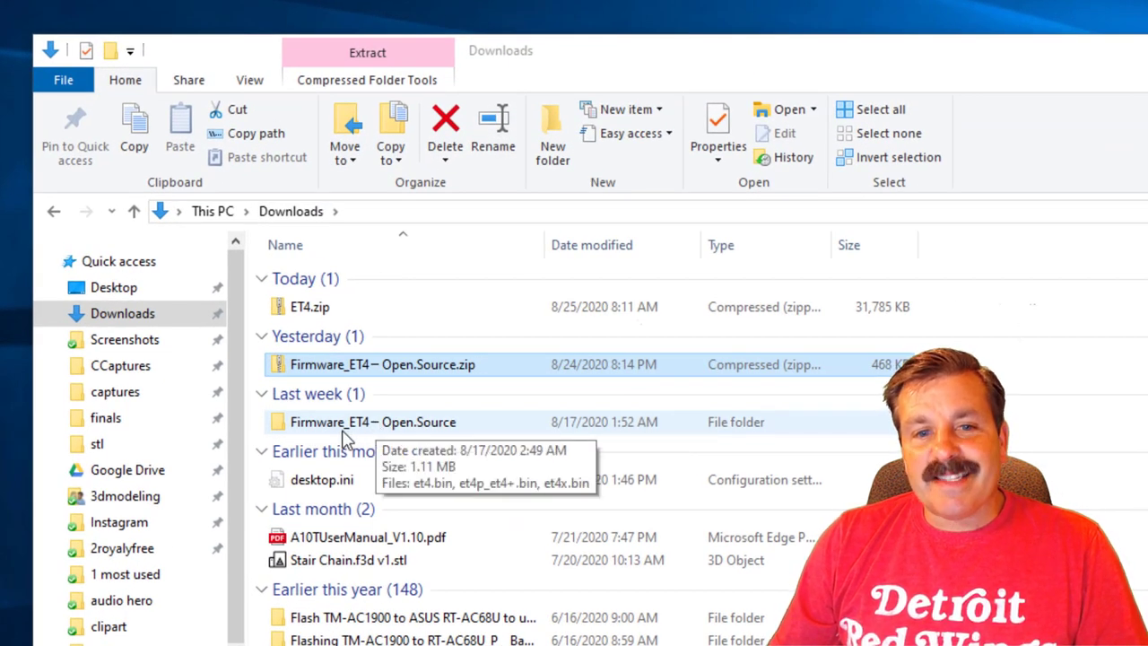
Step: Rename the extracted folder to Firmware_ET4_Open.Source, check its three .bin files, return to Downloads
click(373, 421)
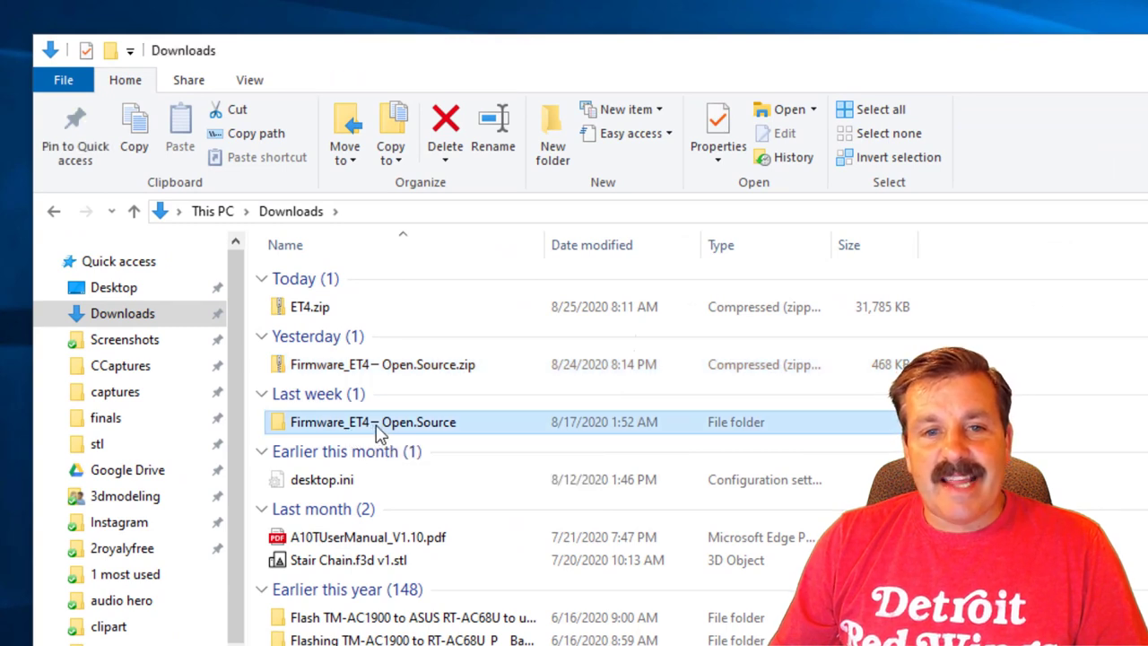
click(373, 422)
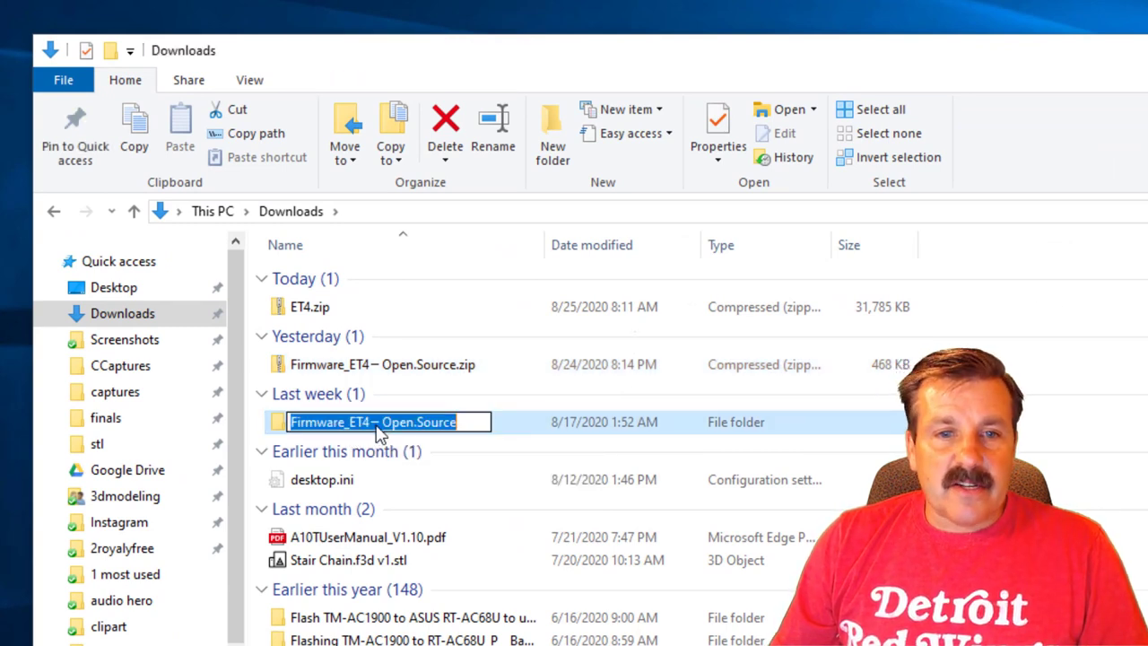
click(386, 421)
text(_)
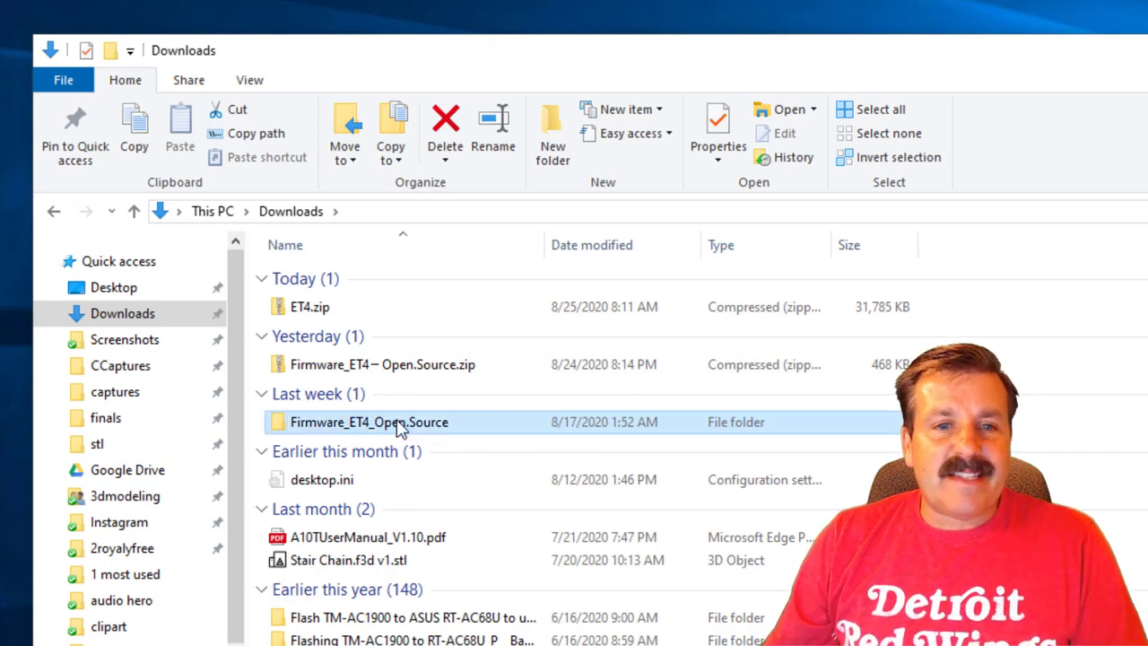
double_click(370, 422)
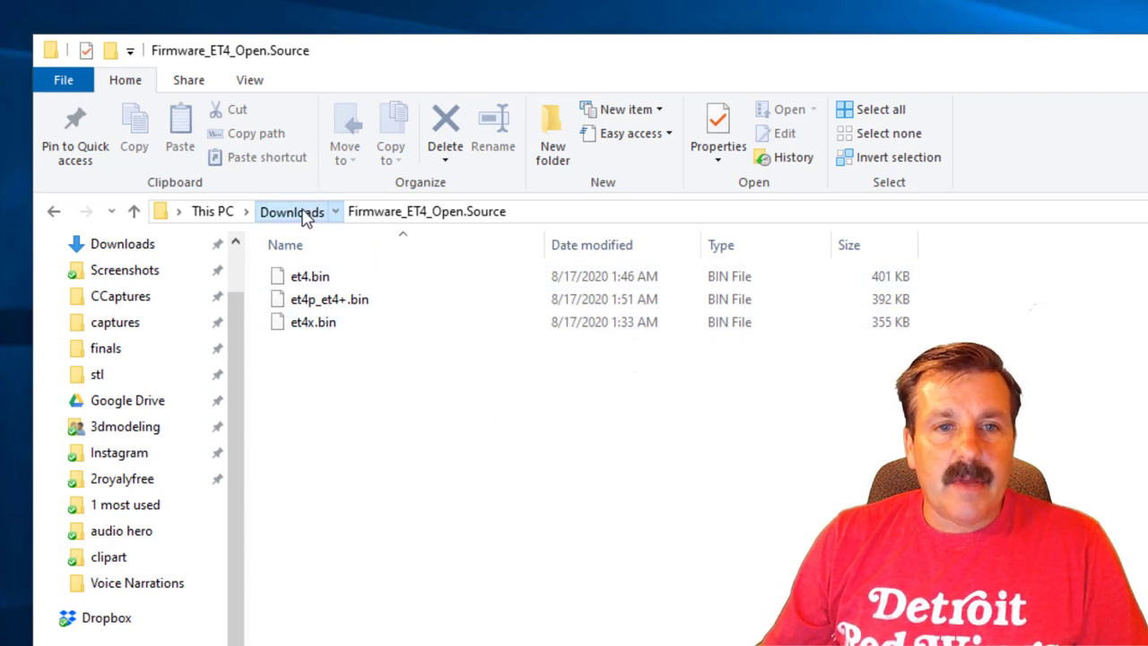
click(291, 212)
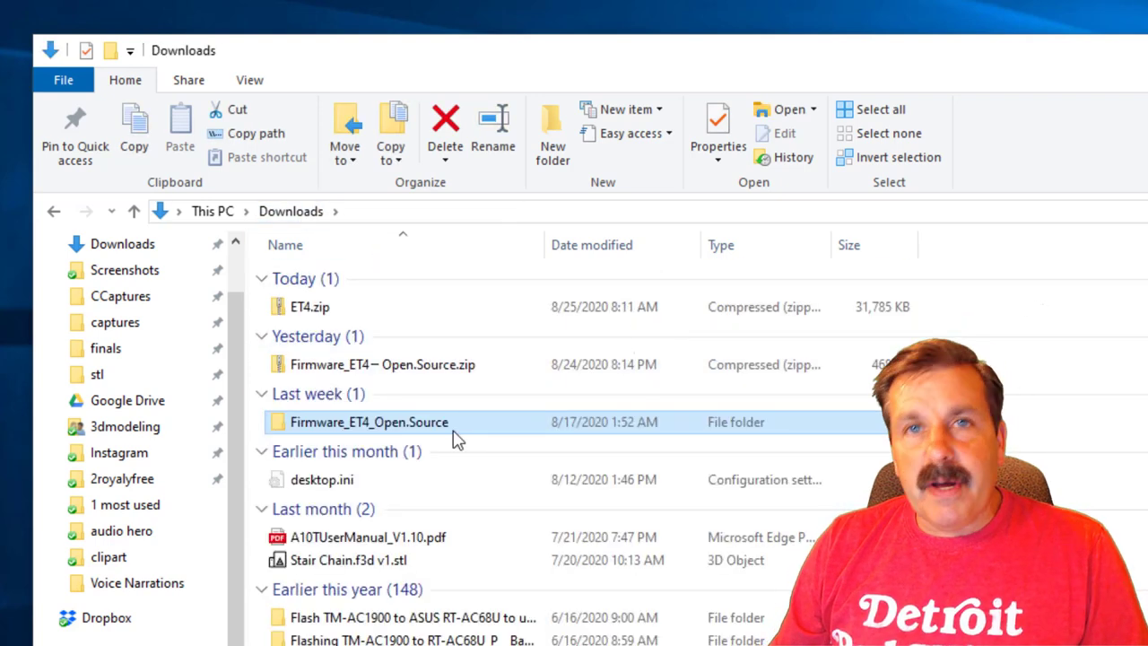
mouse_move(376, 436)
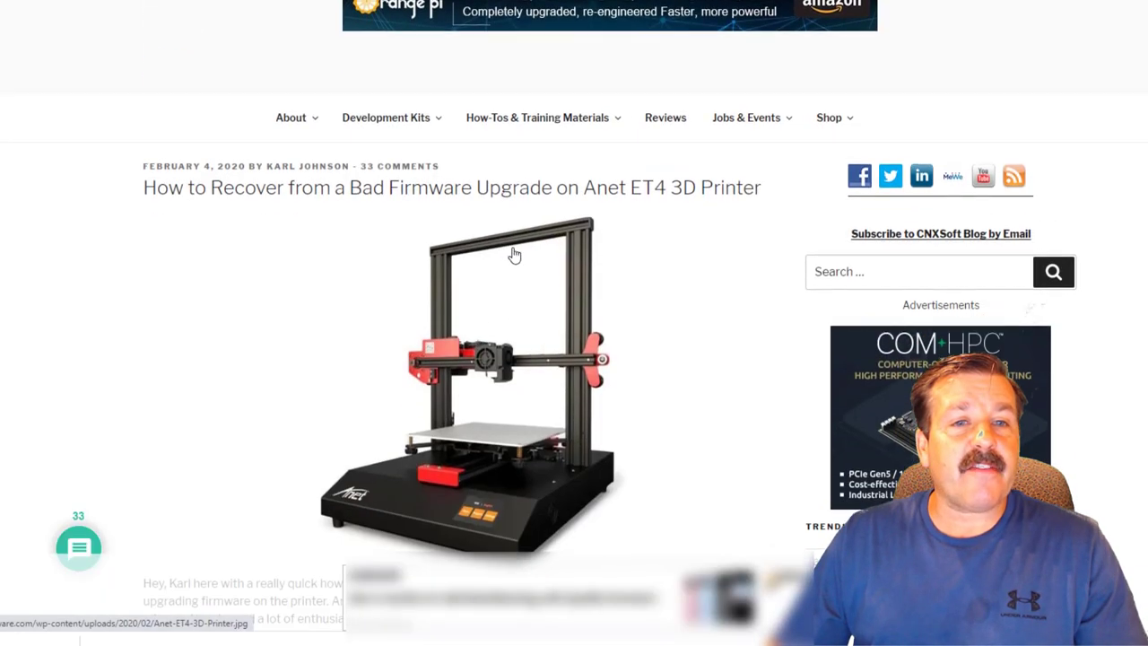
Step: Scroll the CNXSoft article down to the 'What is needed' ST-Link wiring section
scroll(down, 3)
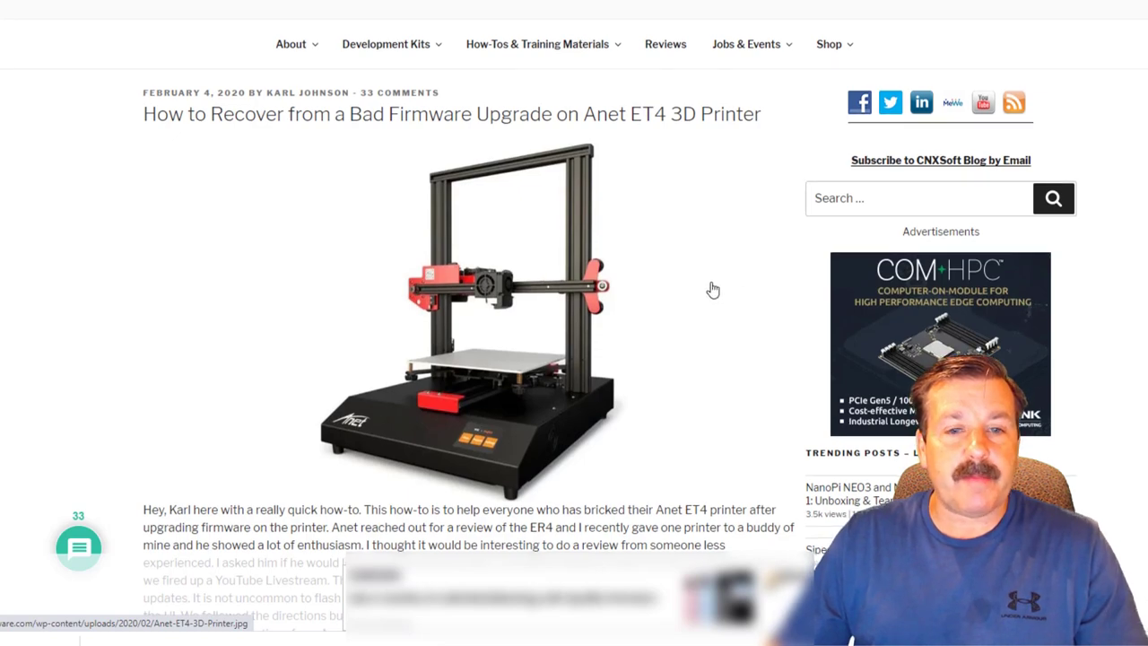
scroll(down, 3)
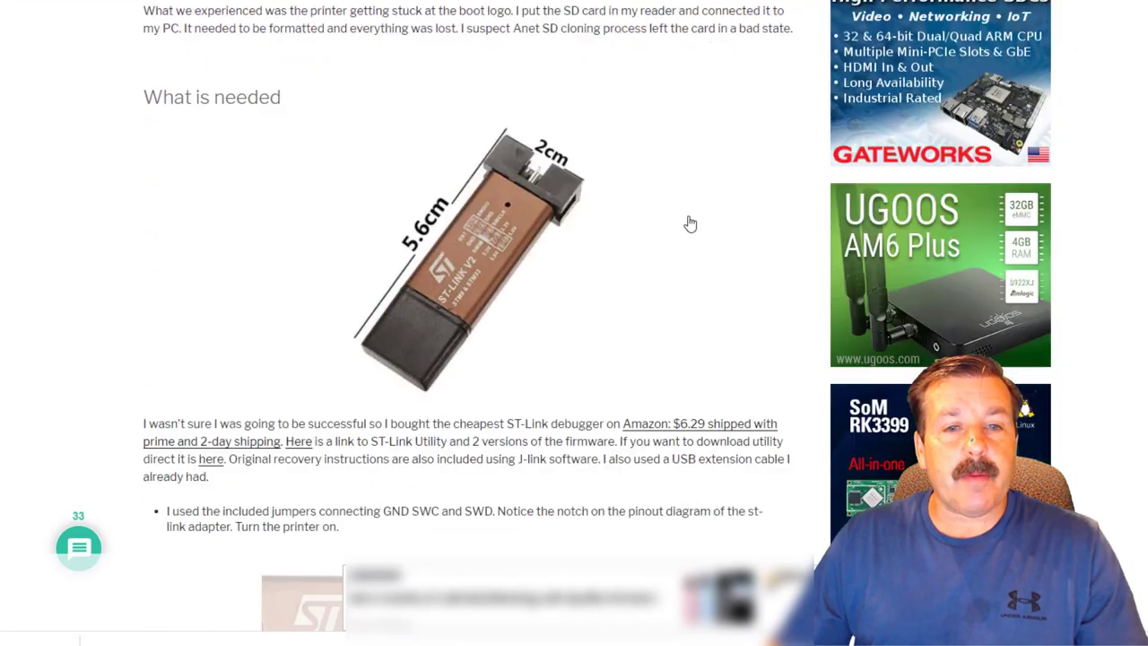
scroll(down, 3)
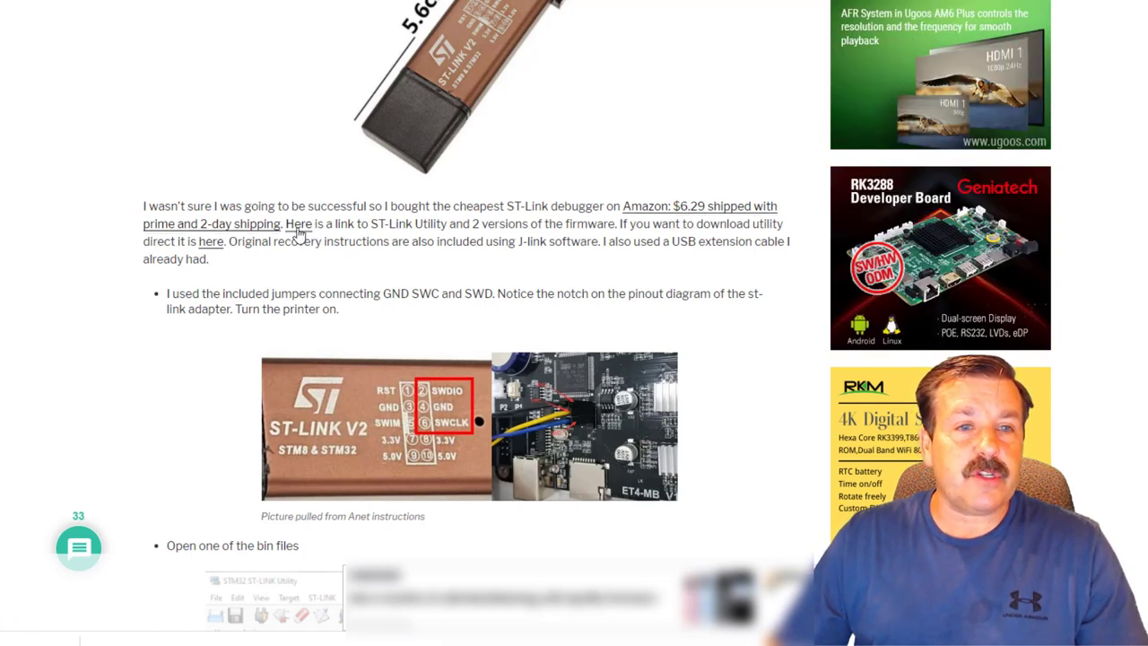
mouse_move(298, 223)
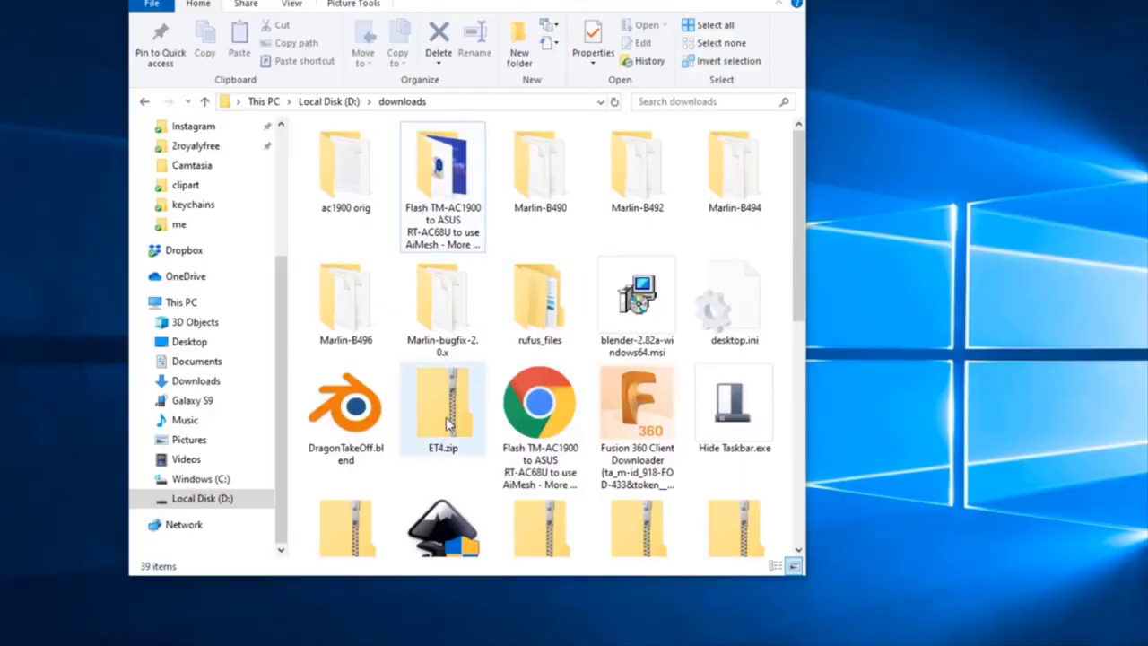
Step: Extract ET4.zip here with 7-Zip and enter the ET4 folder
right_click(441, 409)
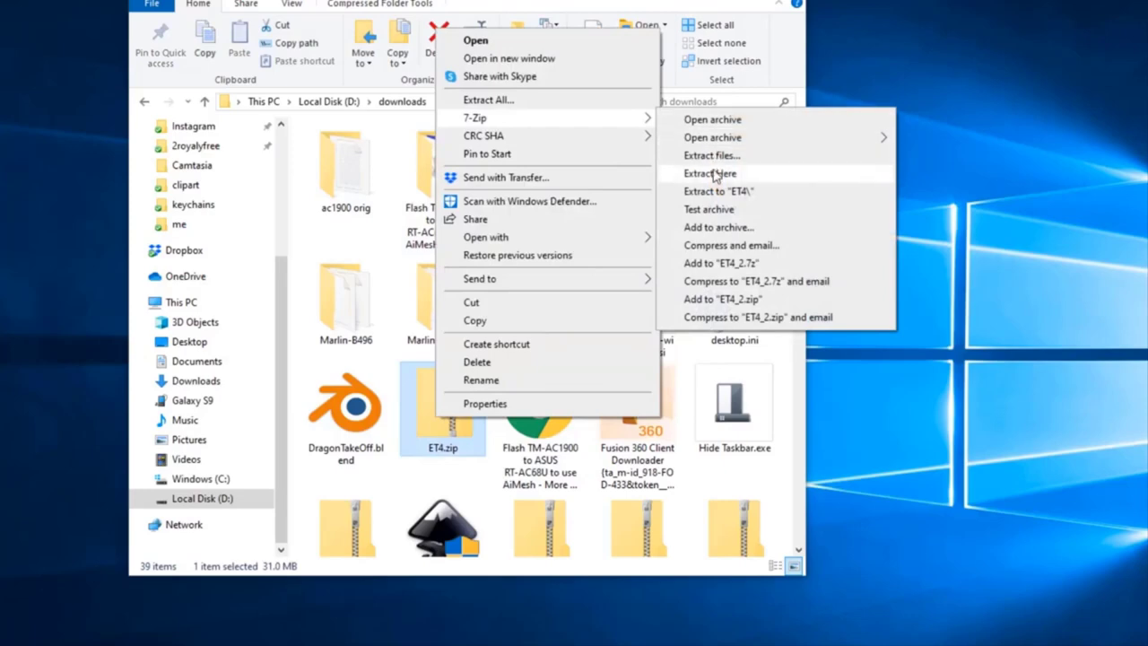
click(709, 172)
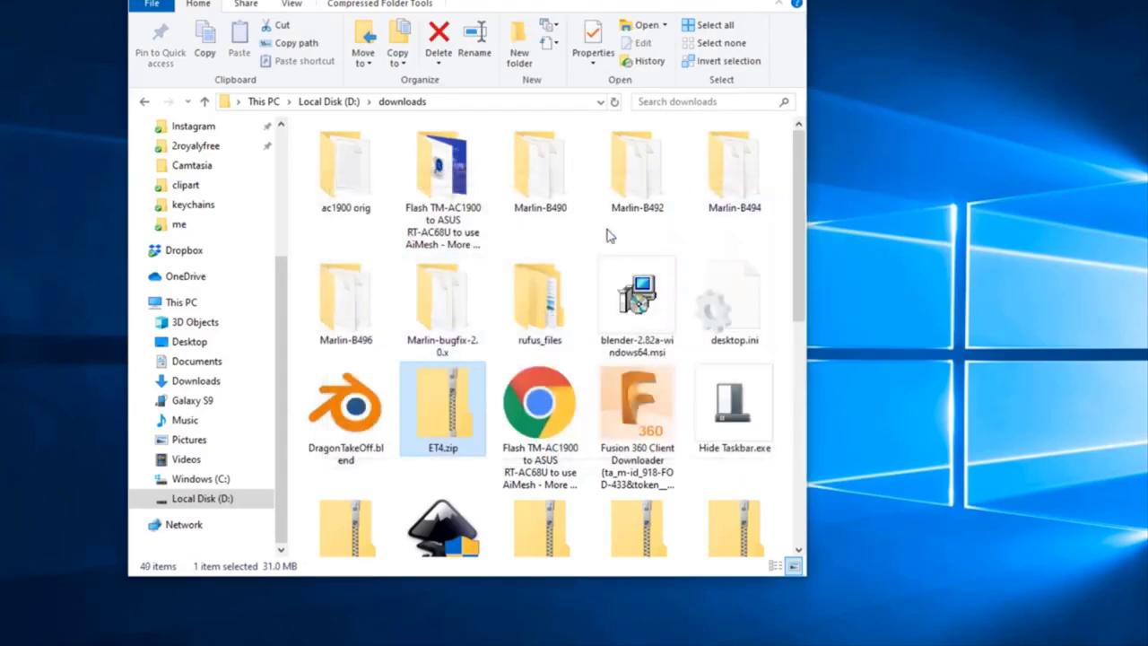
double_click(442, 405)
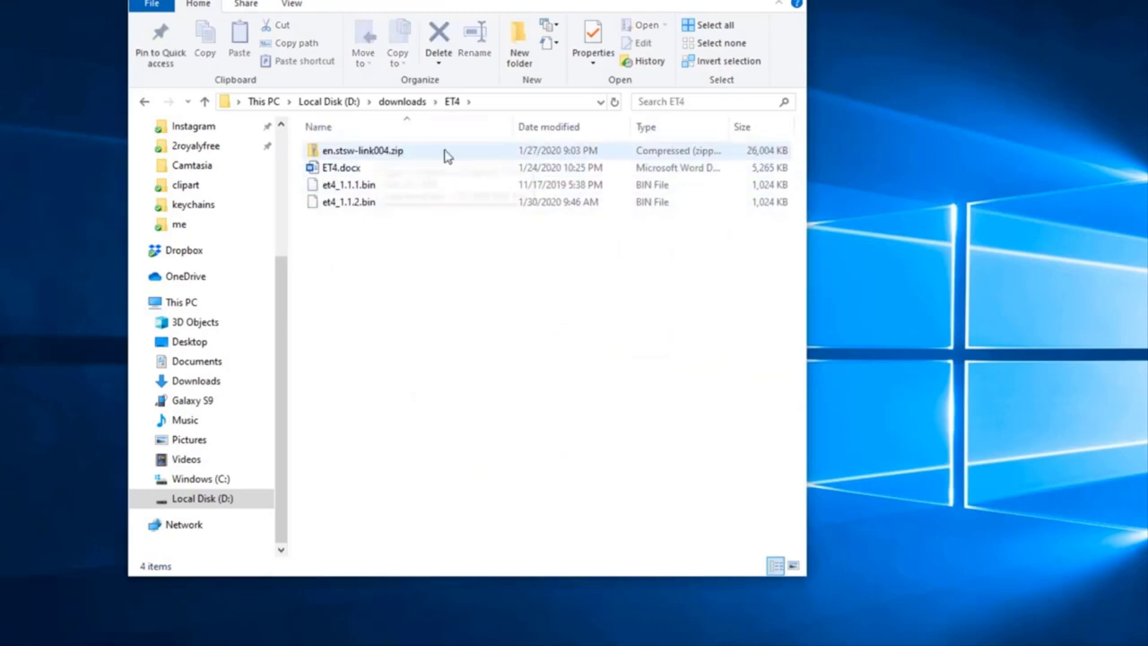
Step: Extract en.stsw-link004.zip here and launch STM32 ST-LINK Utility v4.5.0.exe
right_click(362, 151)
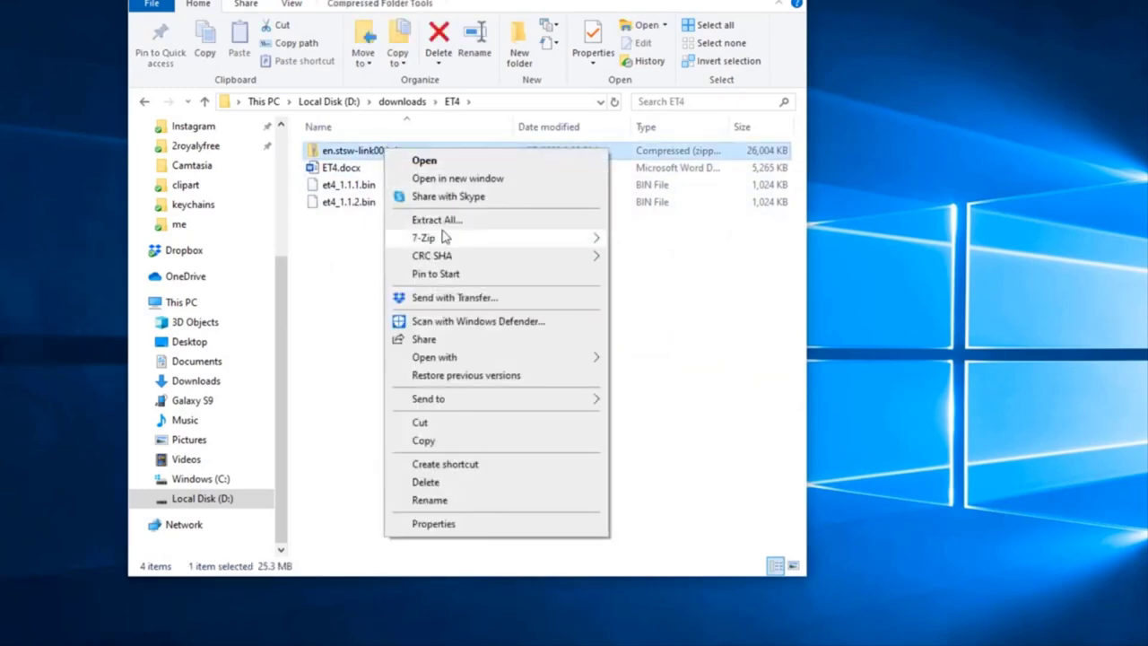
click(424, 237)
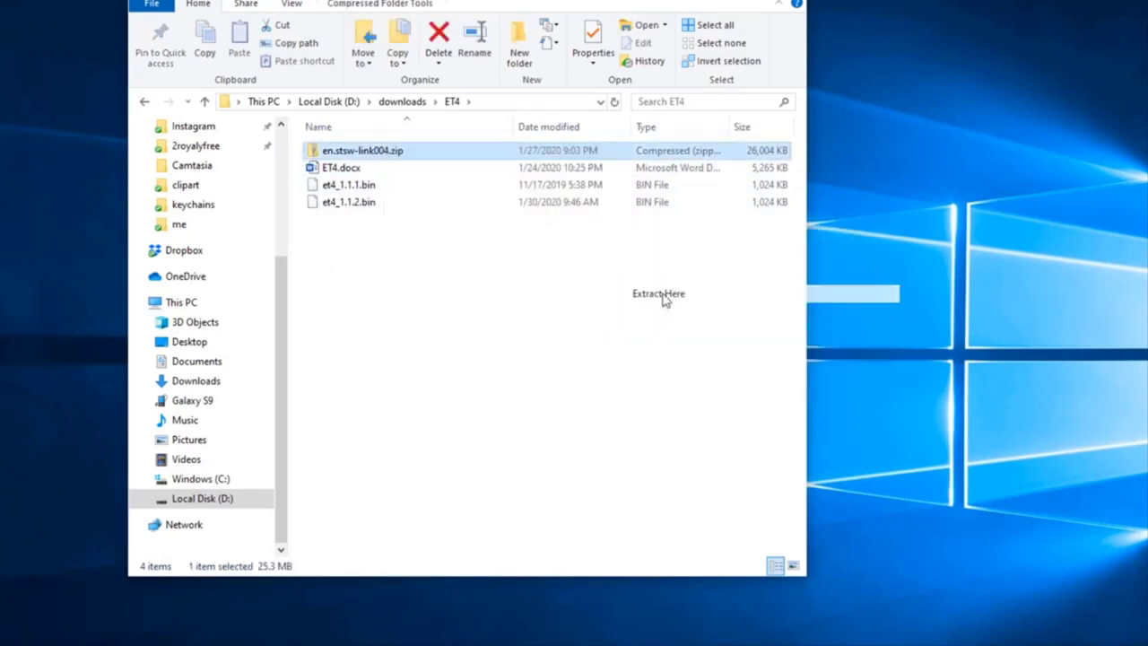
click(659, 295)
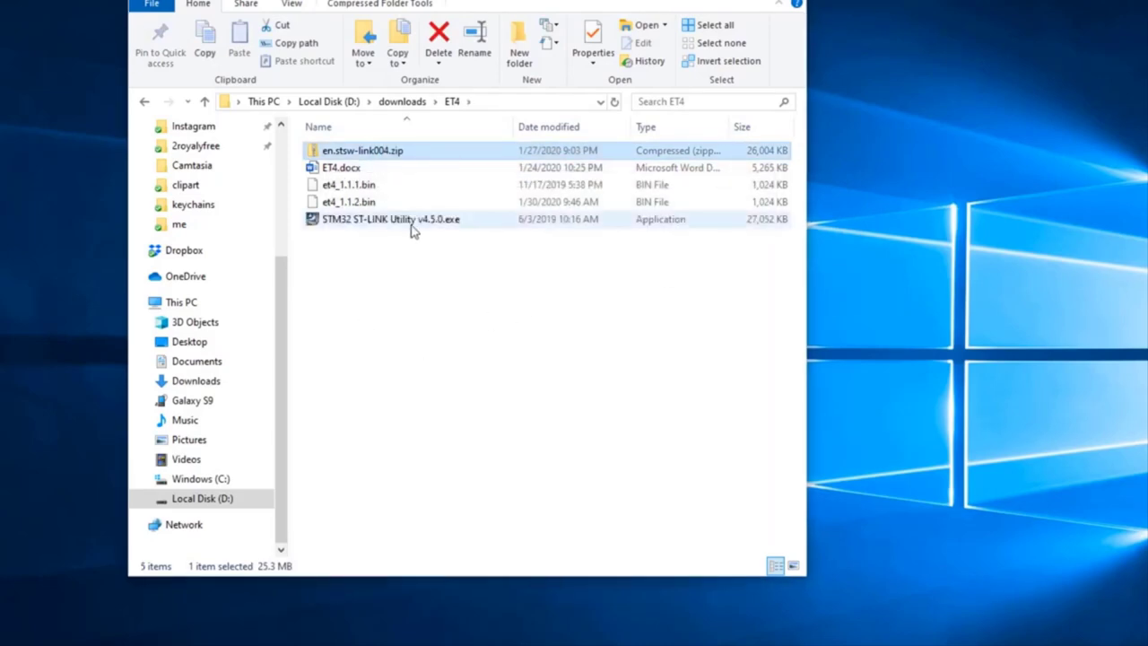
click(793, 3)
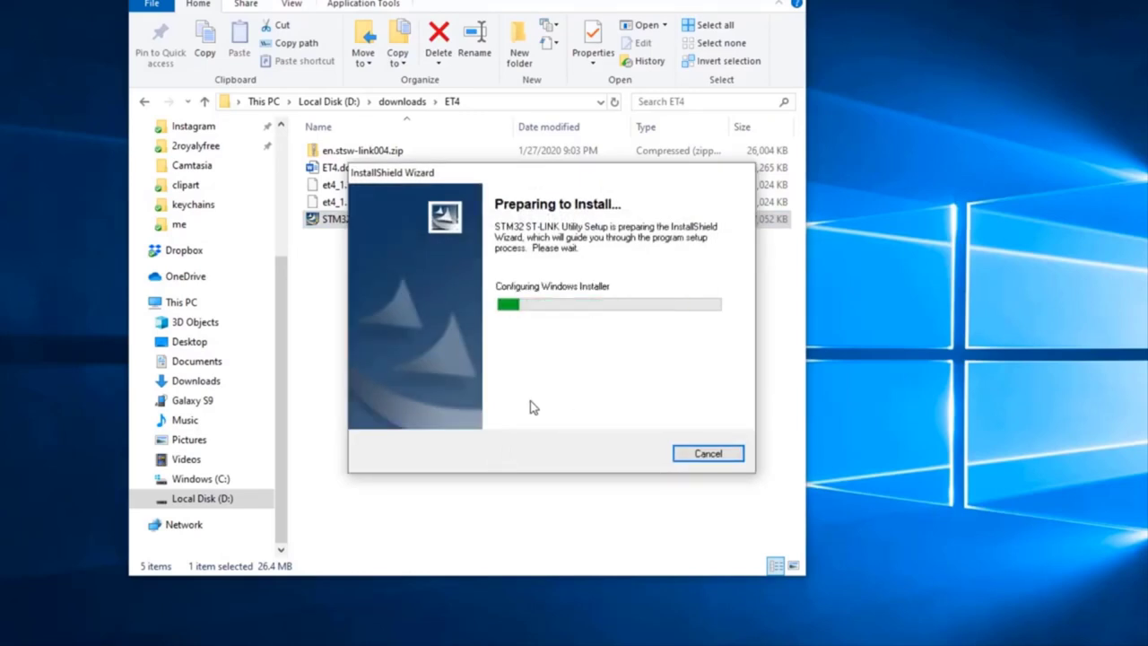
Step: Install STM32 ST-LINK Utility to the default folder and finish the device driver wizard
click(707, 452)
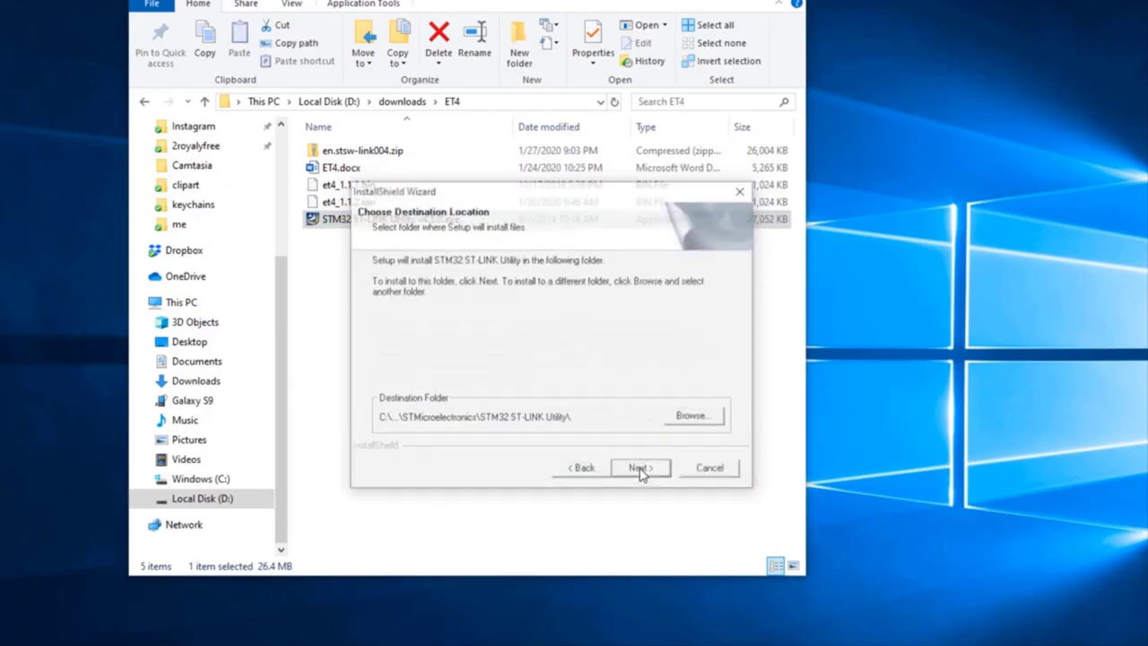
click(638, 466)
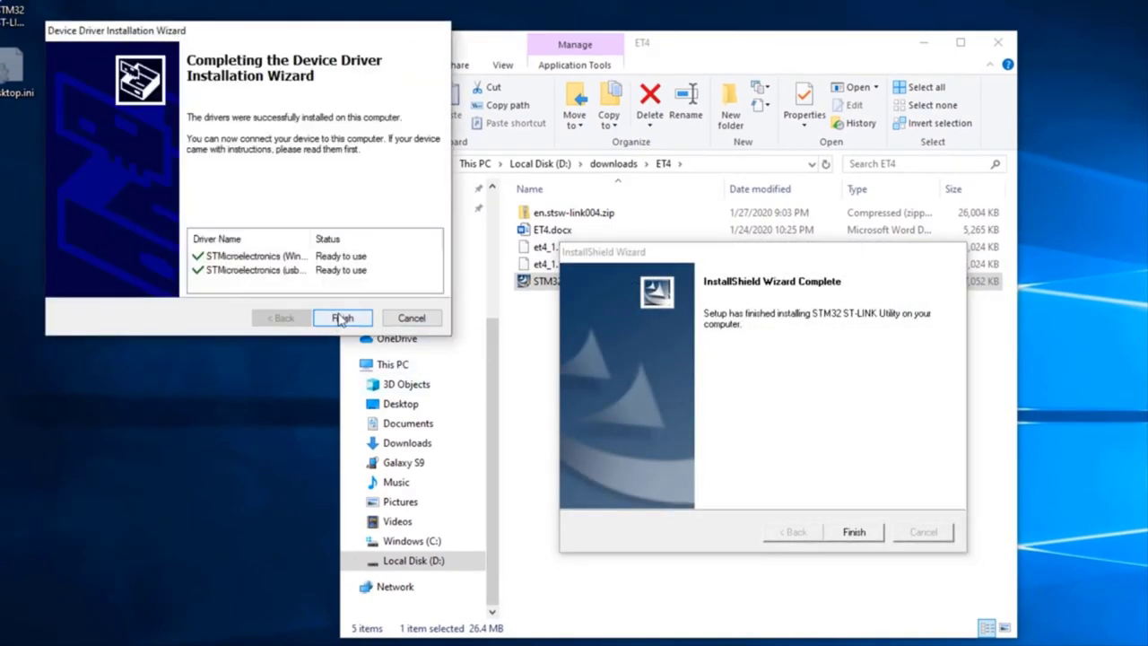
click(341, 318)
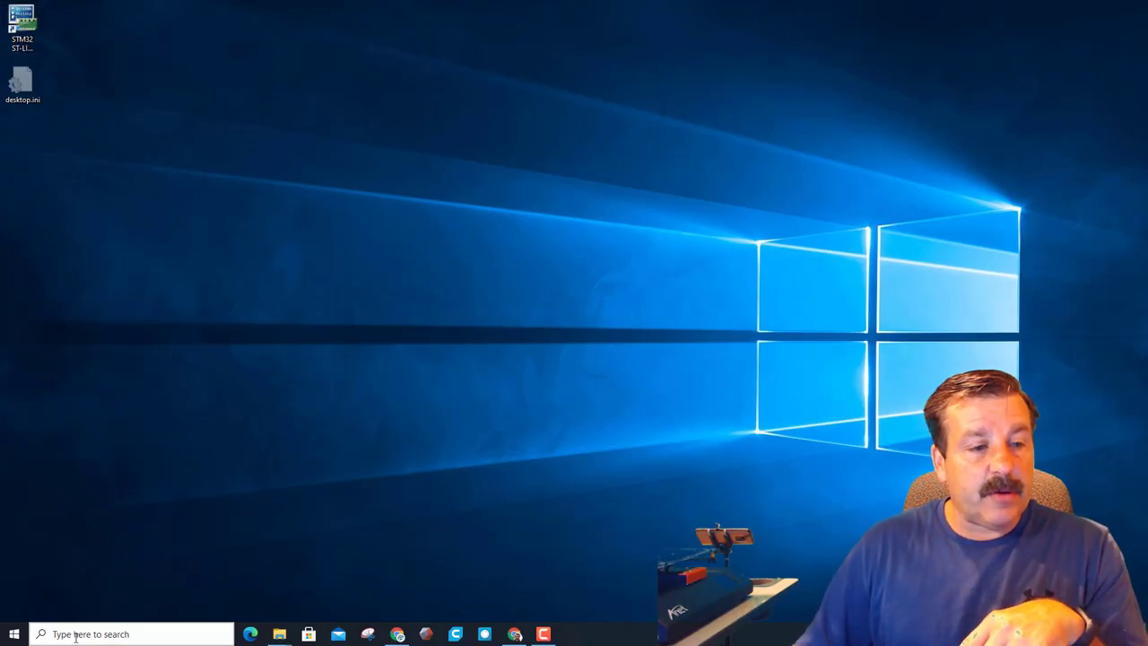
Step: Search Windows Start for 'st li' to find the STM32 ST-LINK Utility app
text(Snipping Tool)
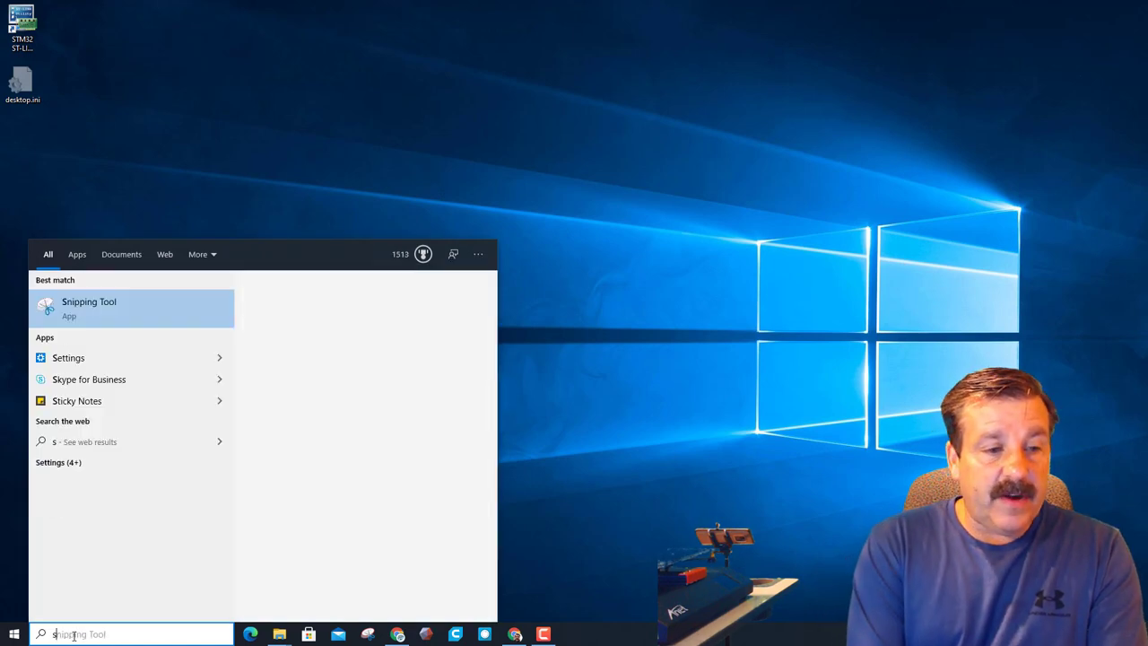
text(st li)
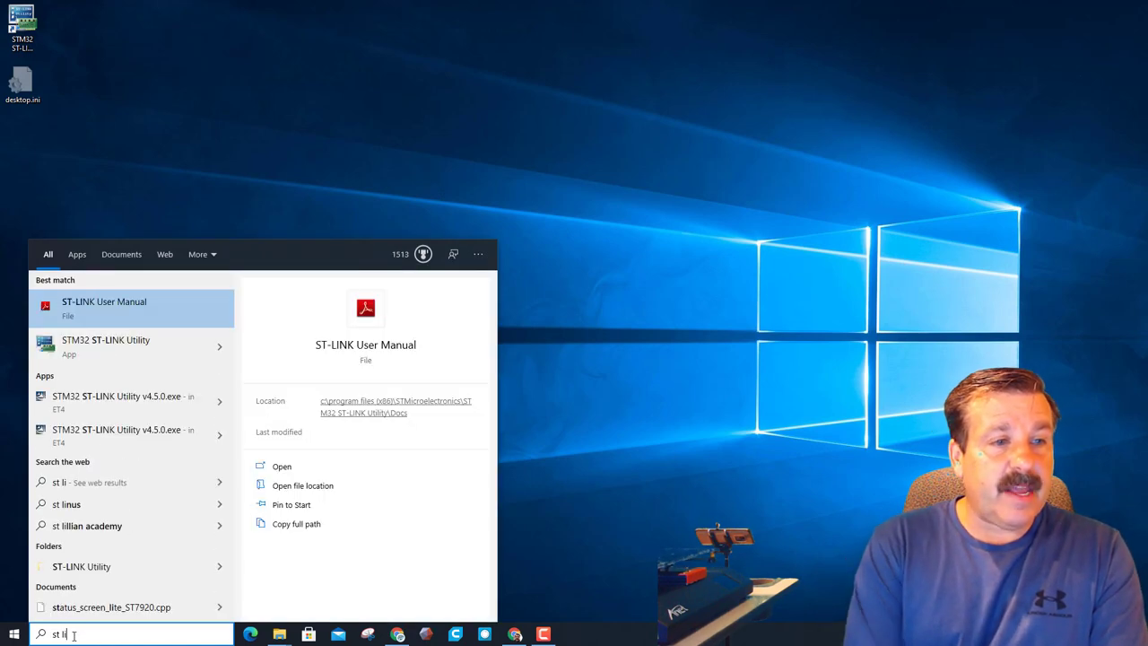
mouse_move(104, 345)
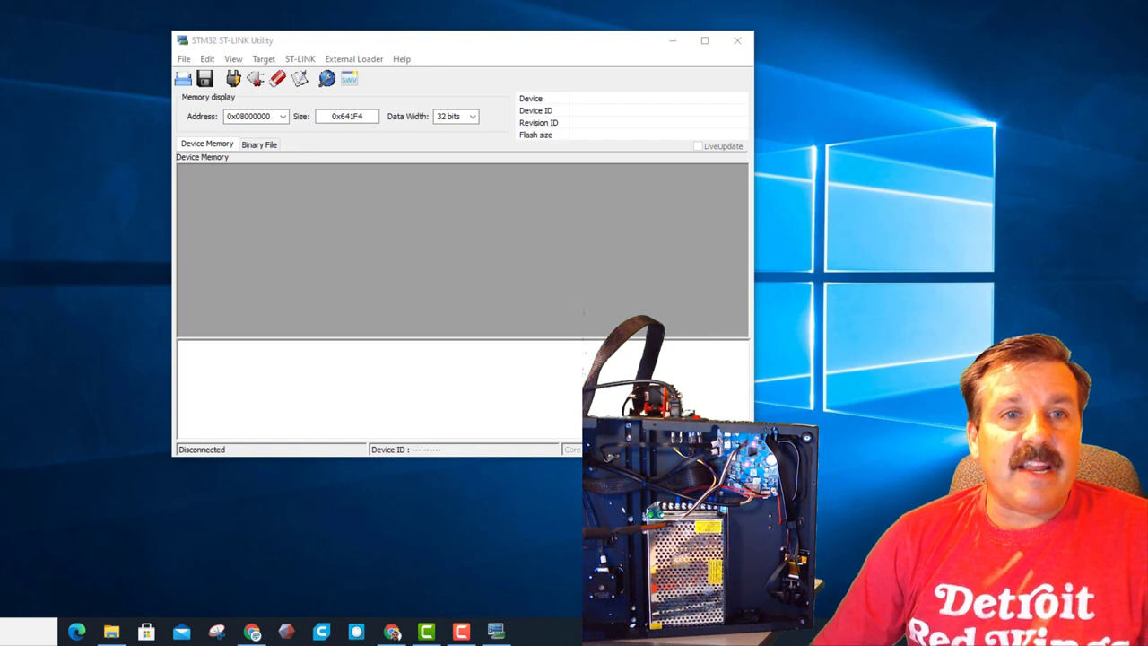
mouse_move(291, 136)
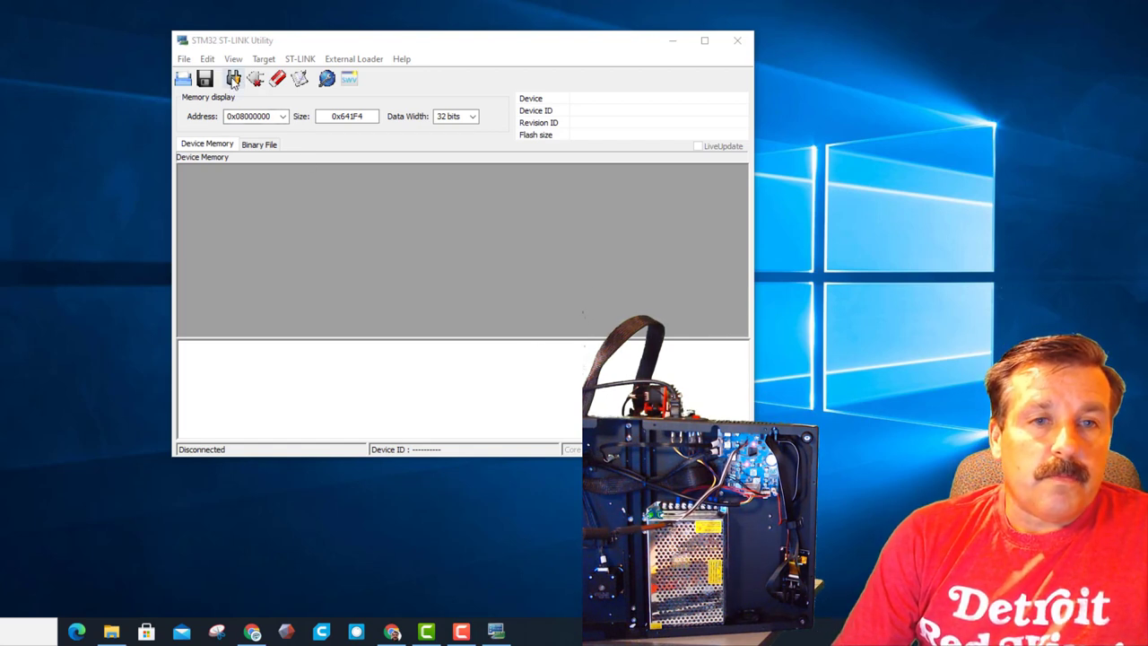
Step: Connect to the chip and save its firmware as original anet et4.bin in Firmware_ET4_Open.Source
click(233, 79)
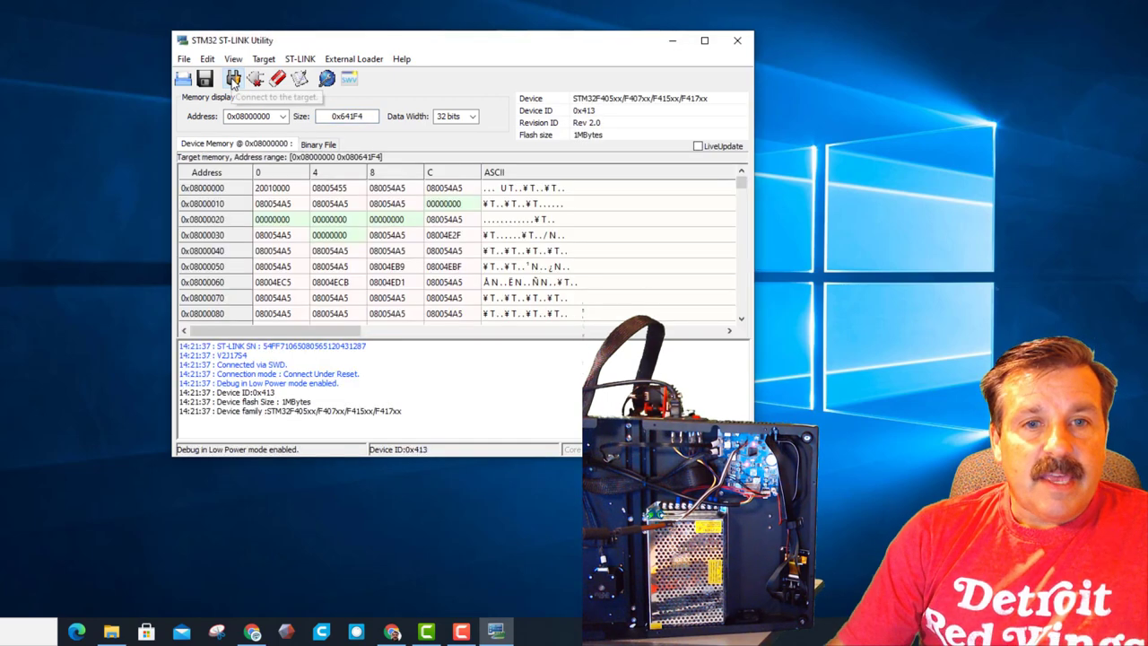
mouse_move(242, 273)
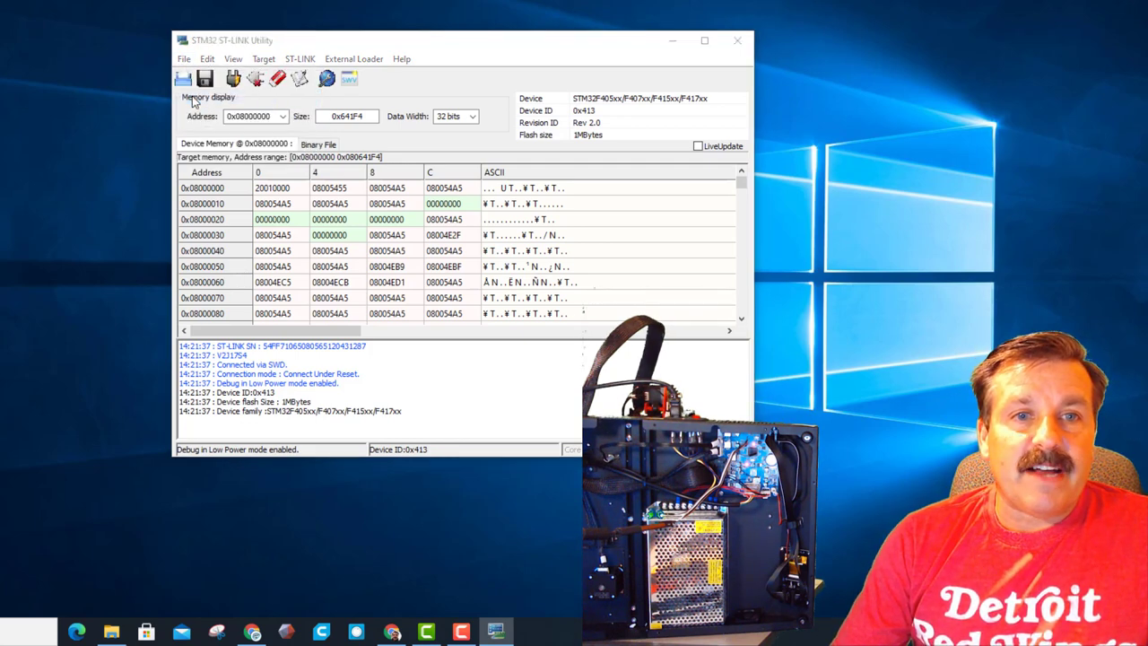
click(204, 79)
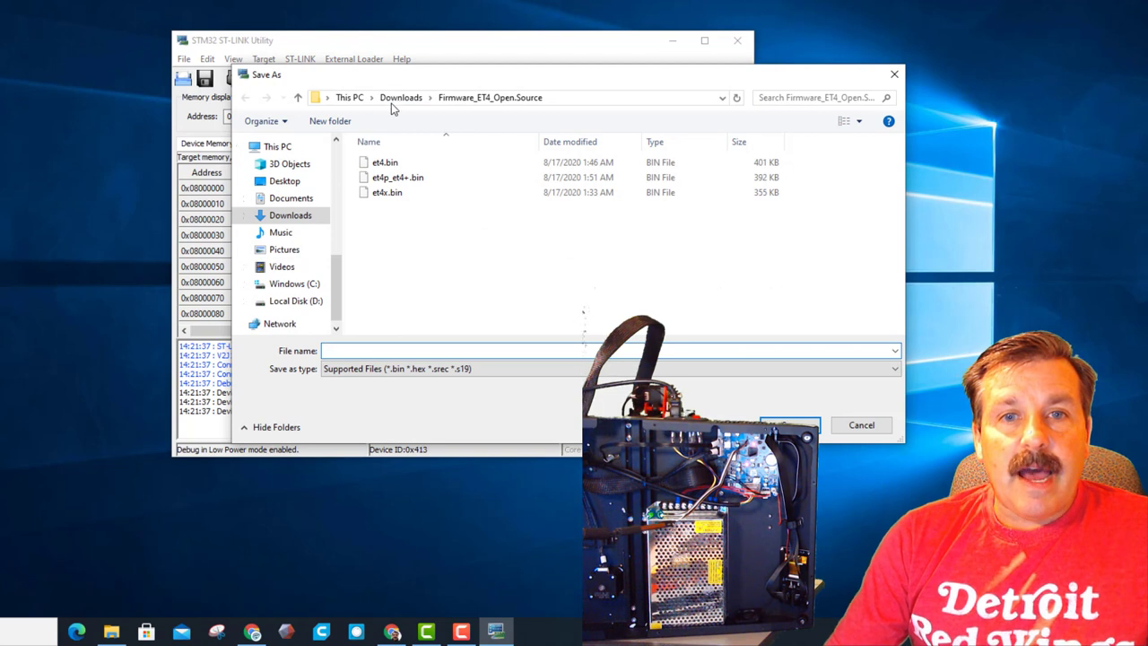
click(298, 97)
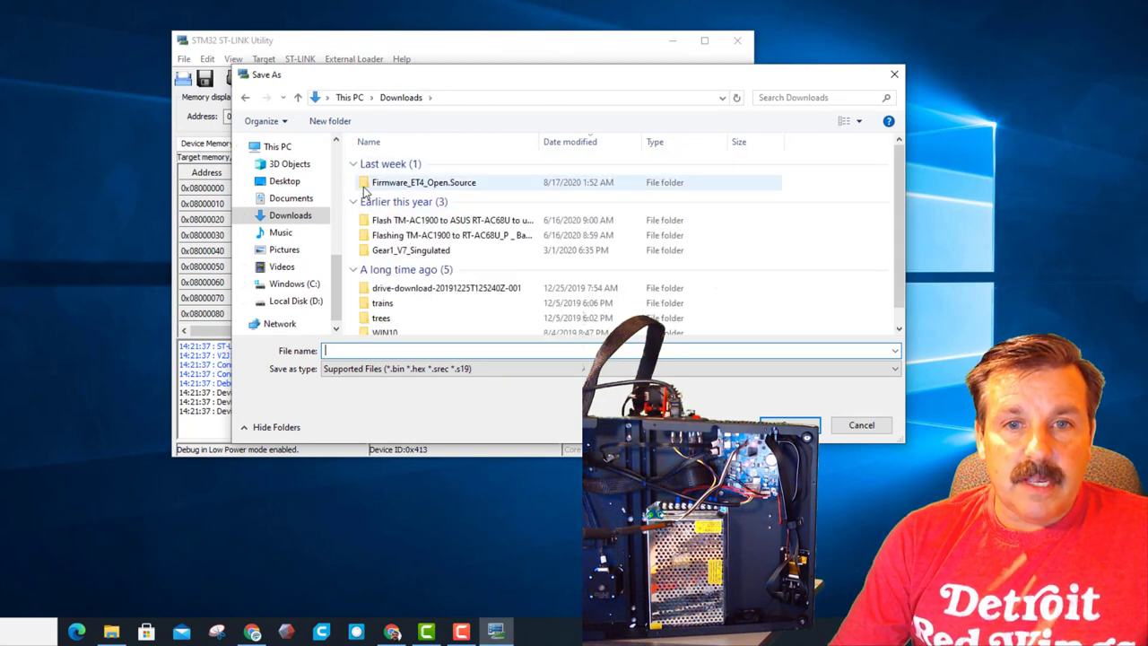
mouse_move(416, 183)
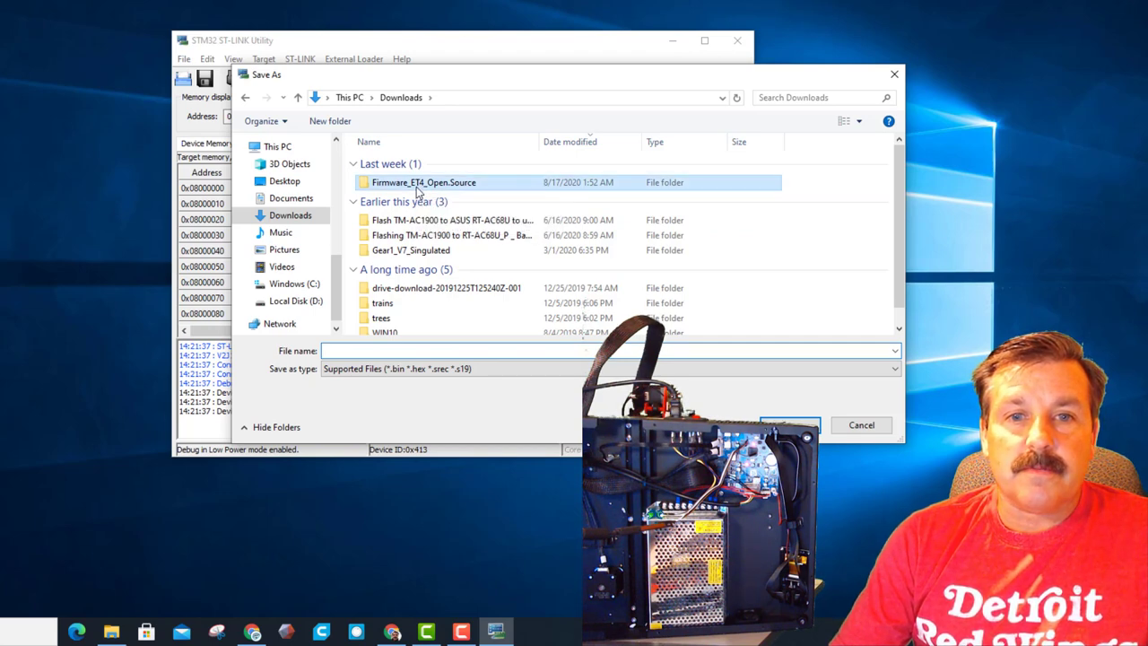
double_click(423, 183)
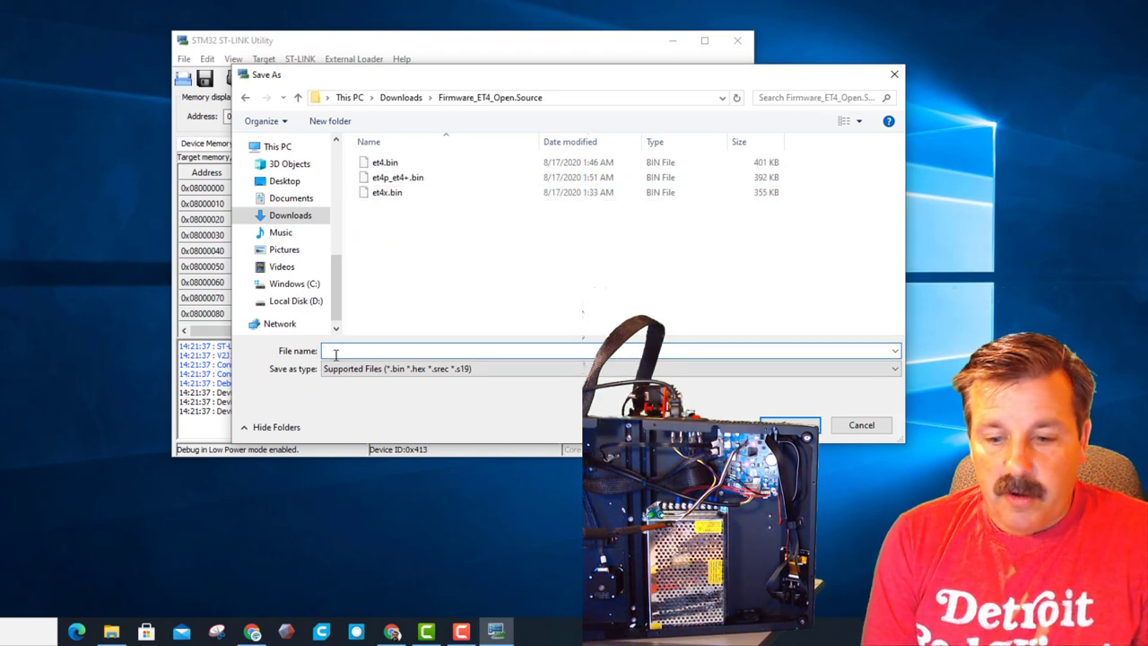
text(original an)
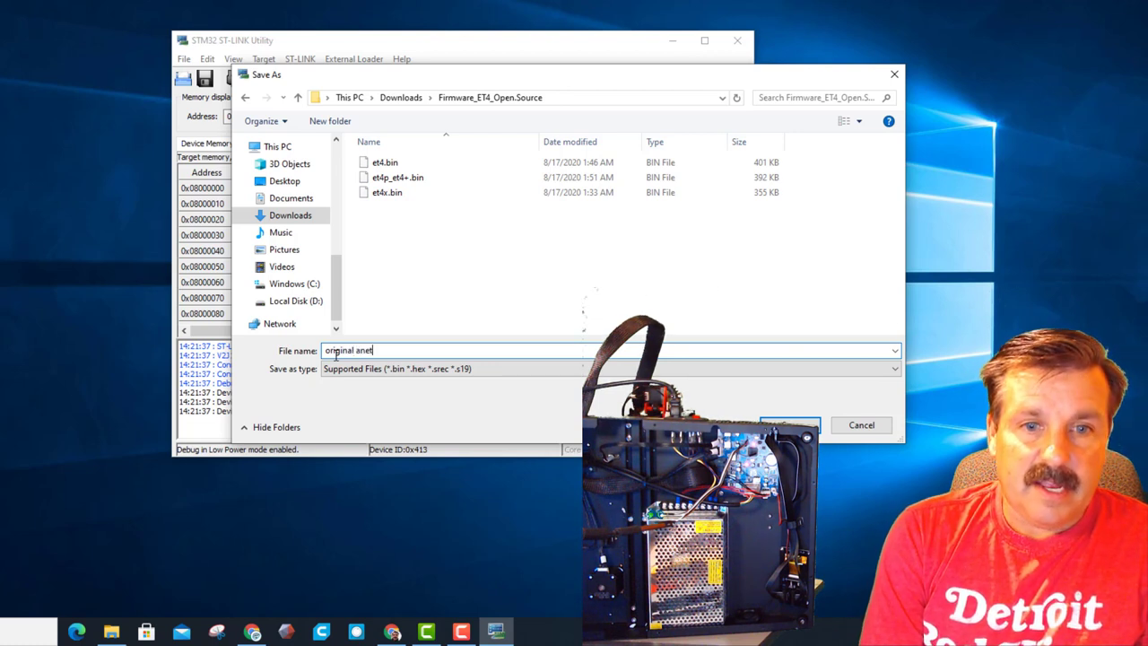
text(et4)
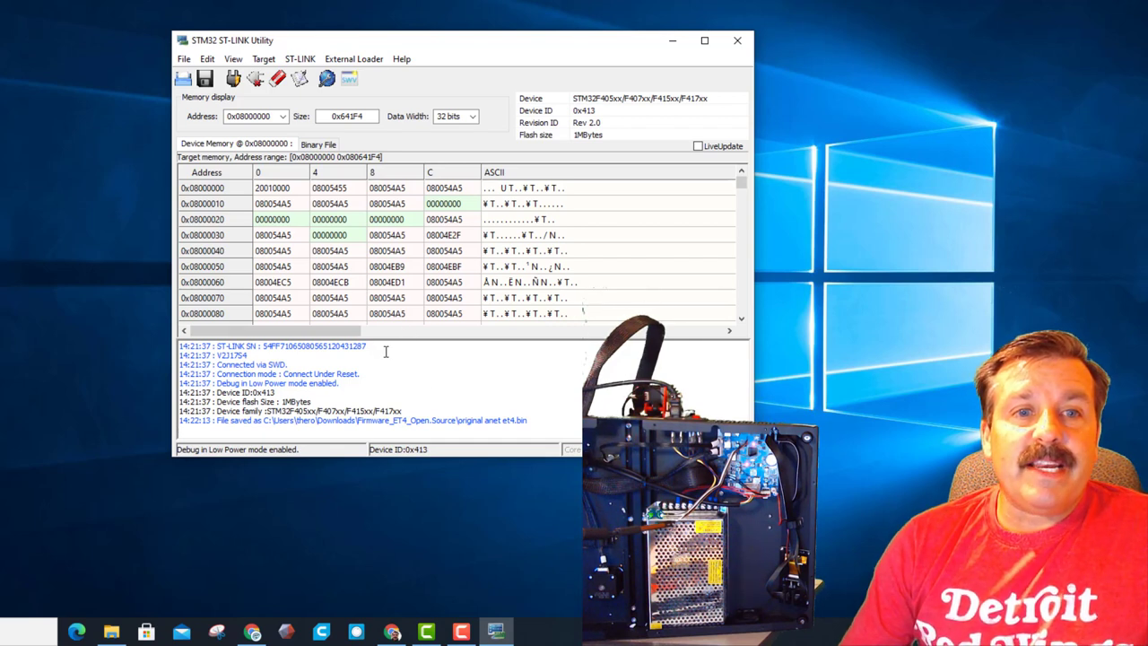
mouse_move(259, 92)
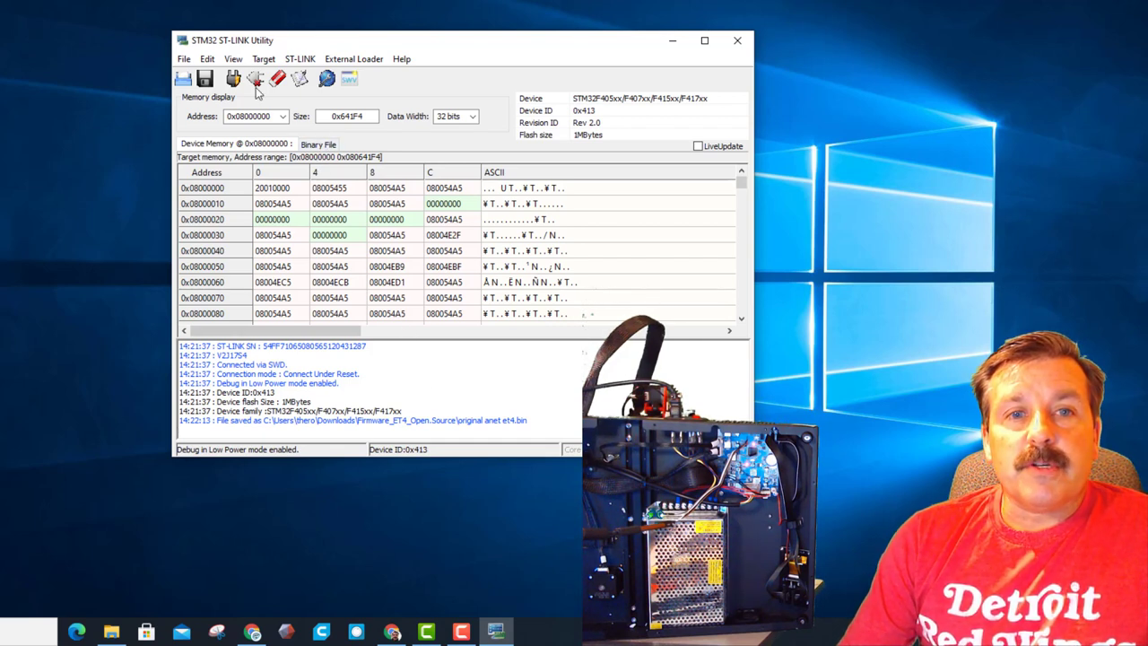
Step: Load et4.bin from Firmware_ET4_Open.Source into the utility
click(183, 79)
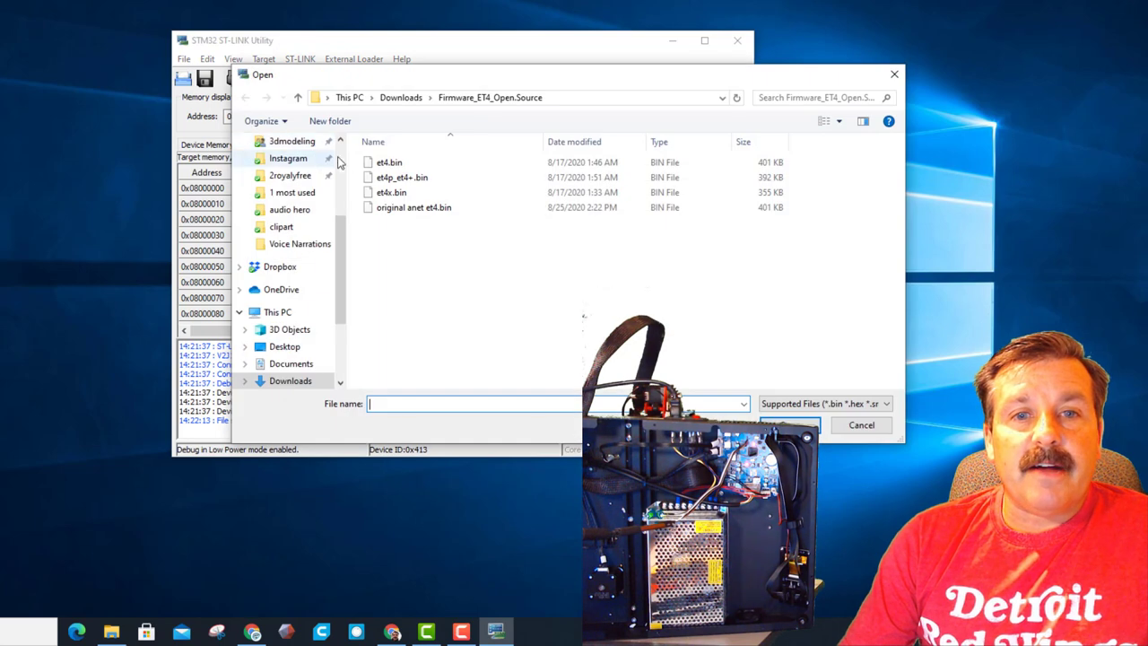
mouse_move(481, 109)
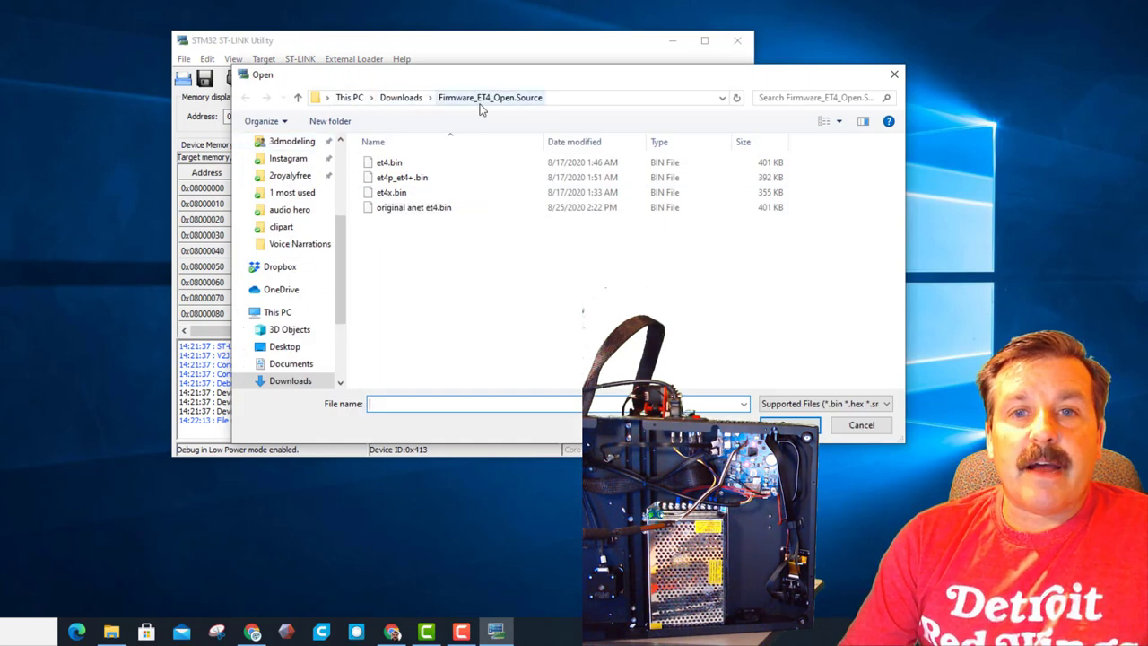
mouse_move(488, 108)
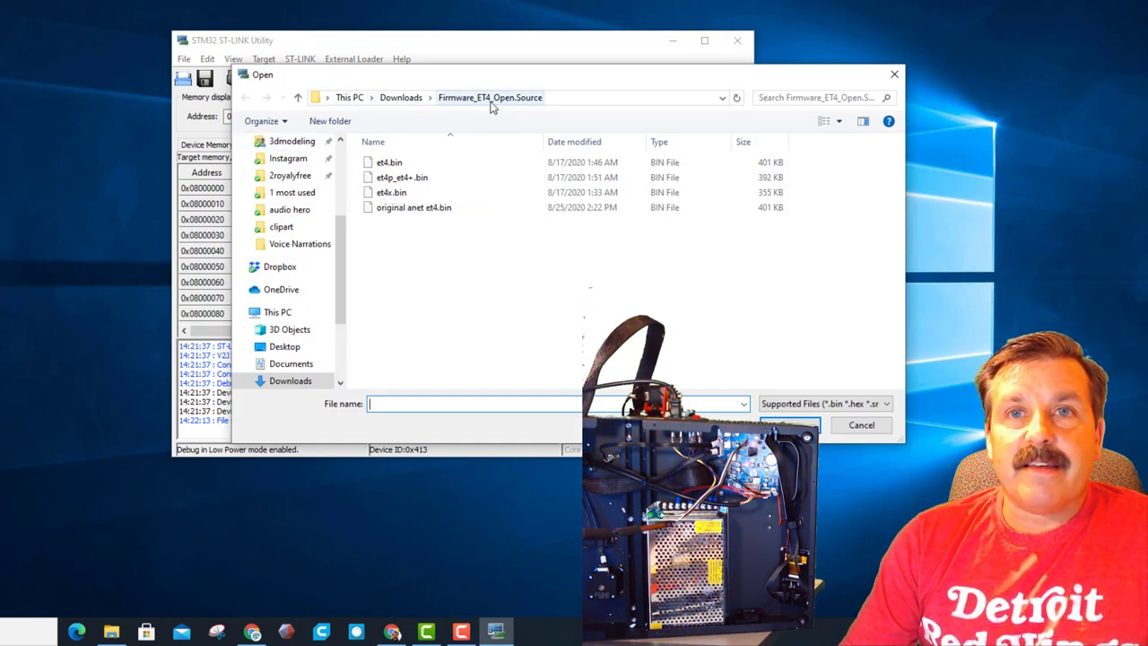
mouse_move(421, 163)
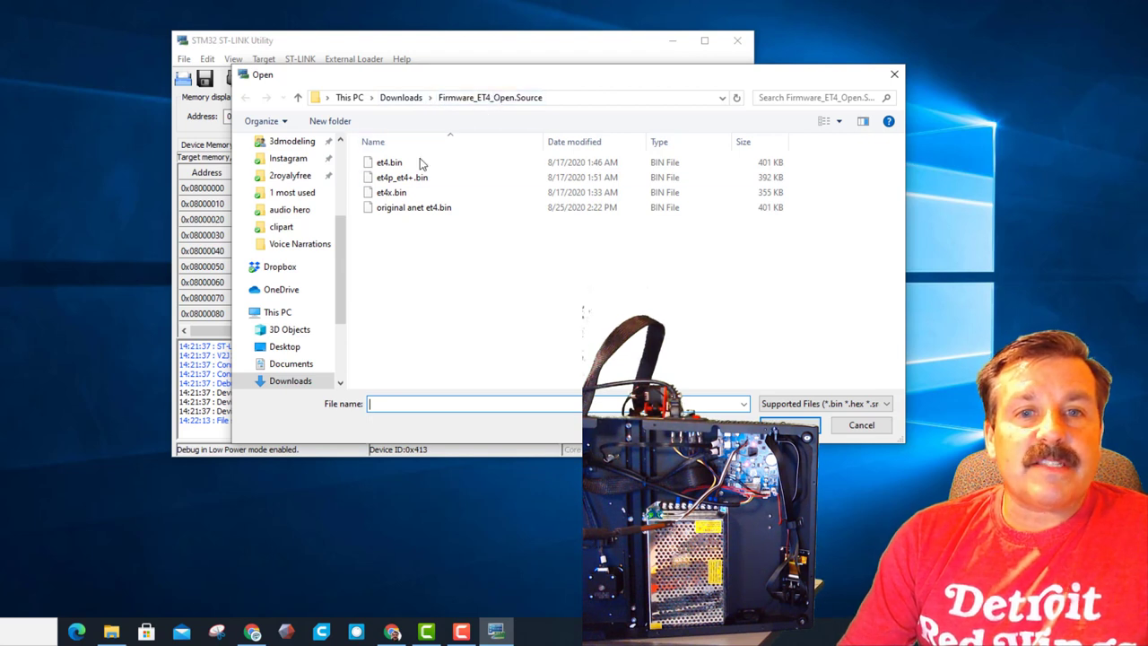
mouse_move(402, 177)
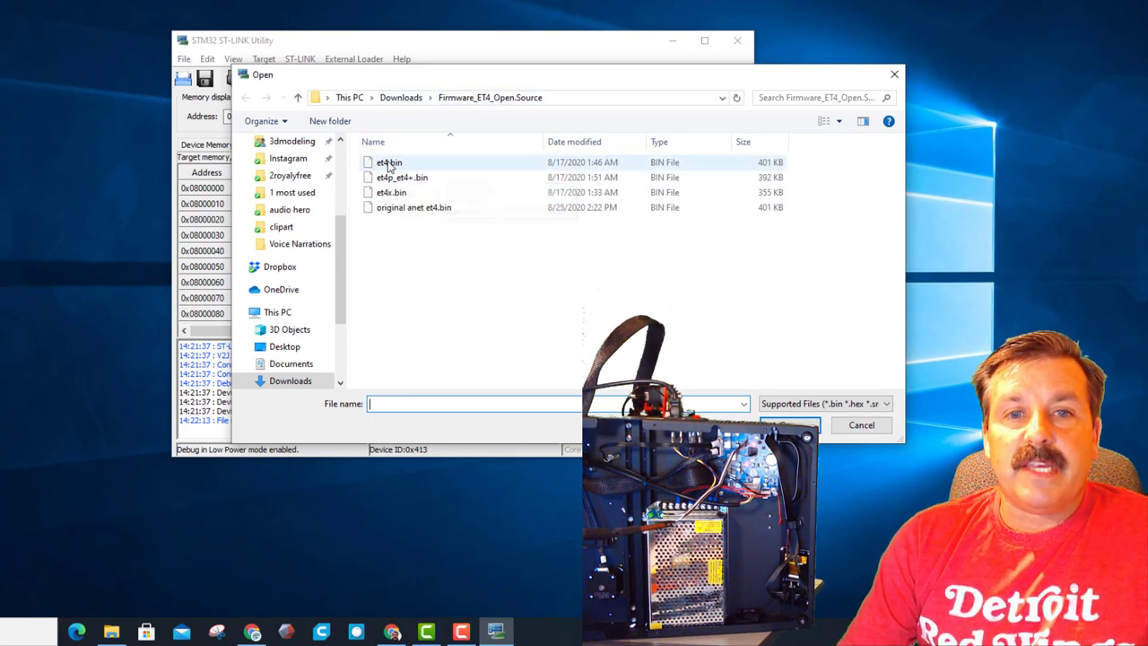
double_click(388, 161)
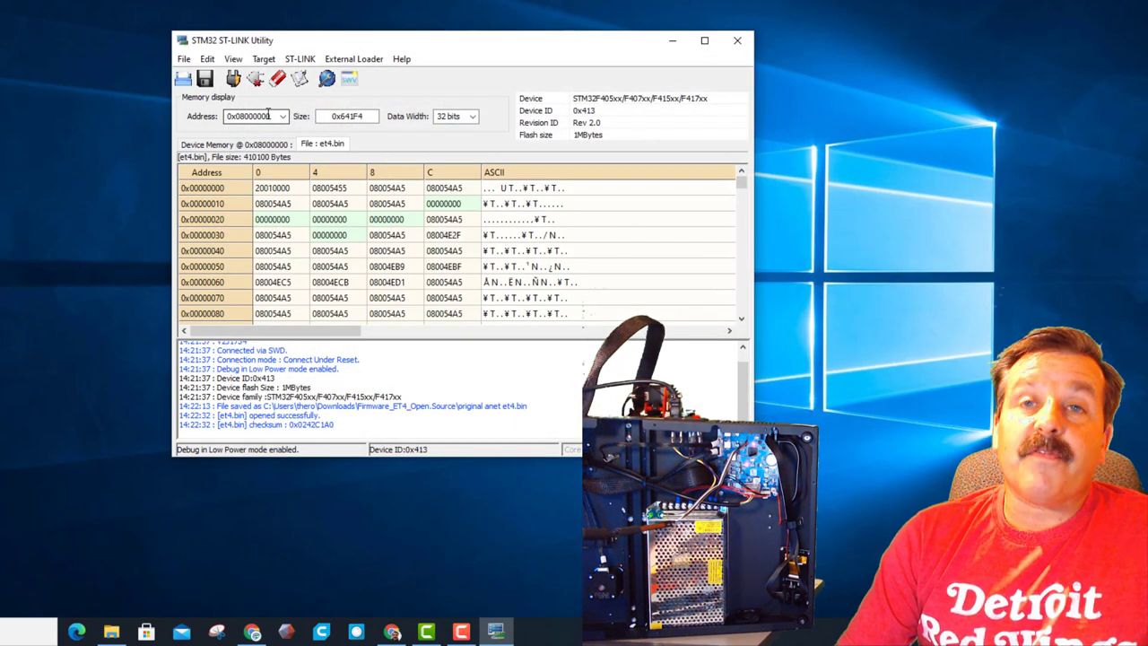
Step: Start Target > Program to flash et4.bin at address 0x08000000
click(262, 57)
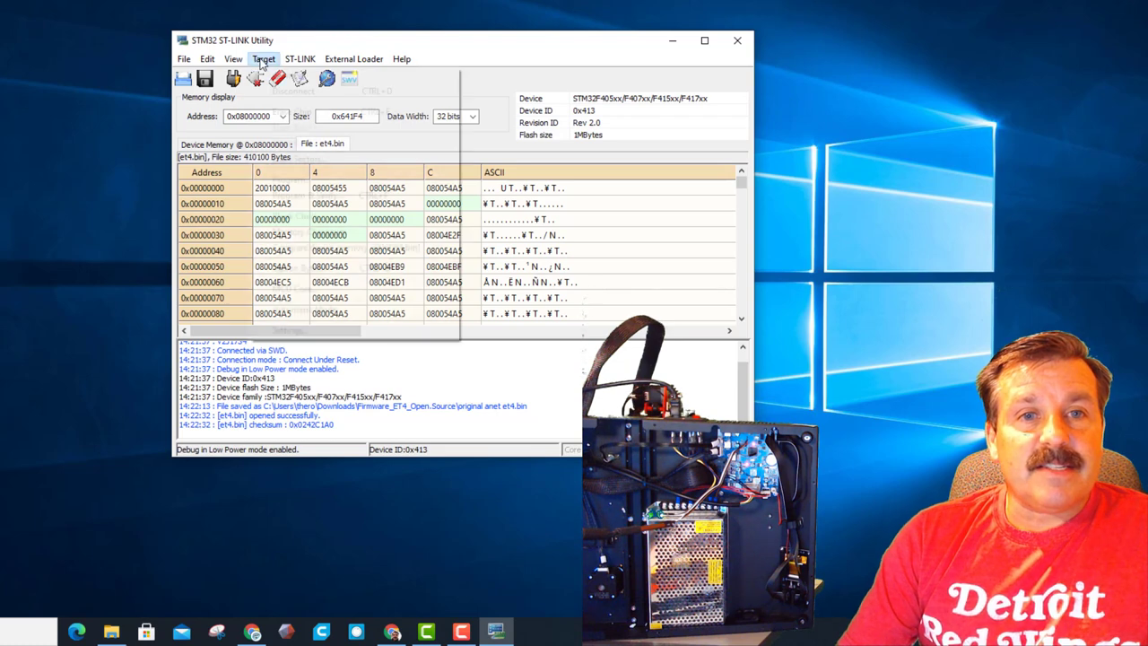
click(262, 58)
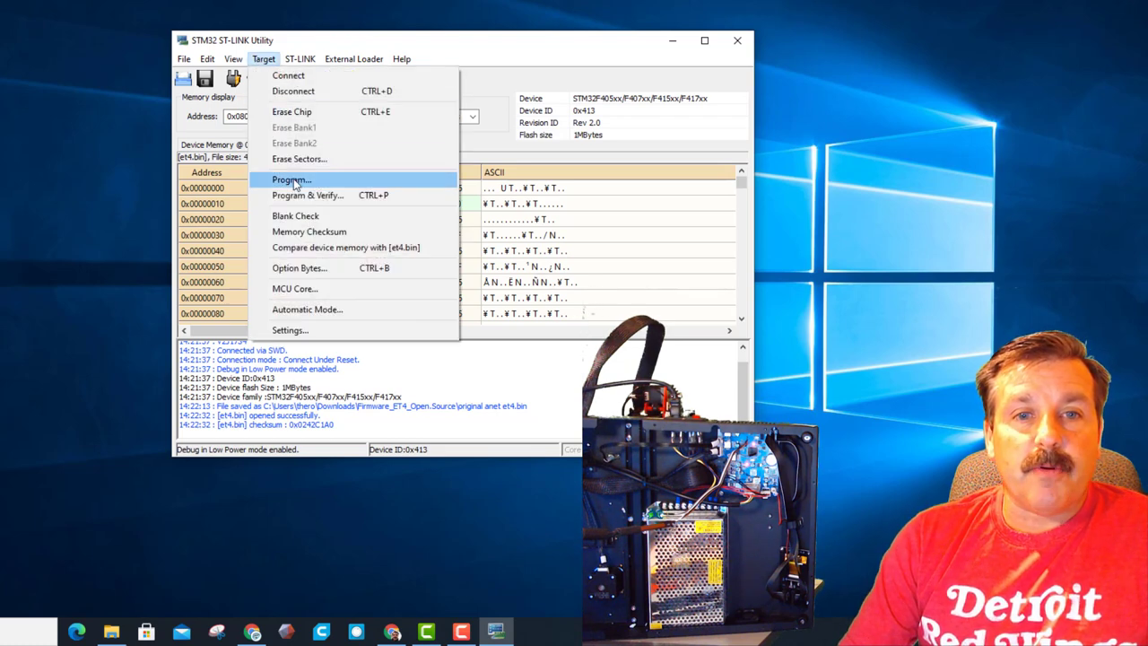
click(291, 179)
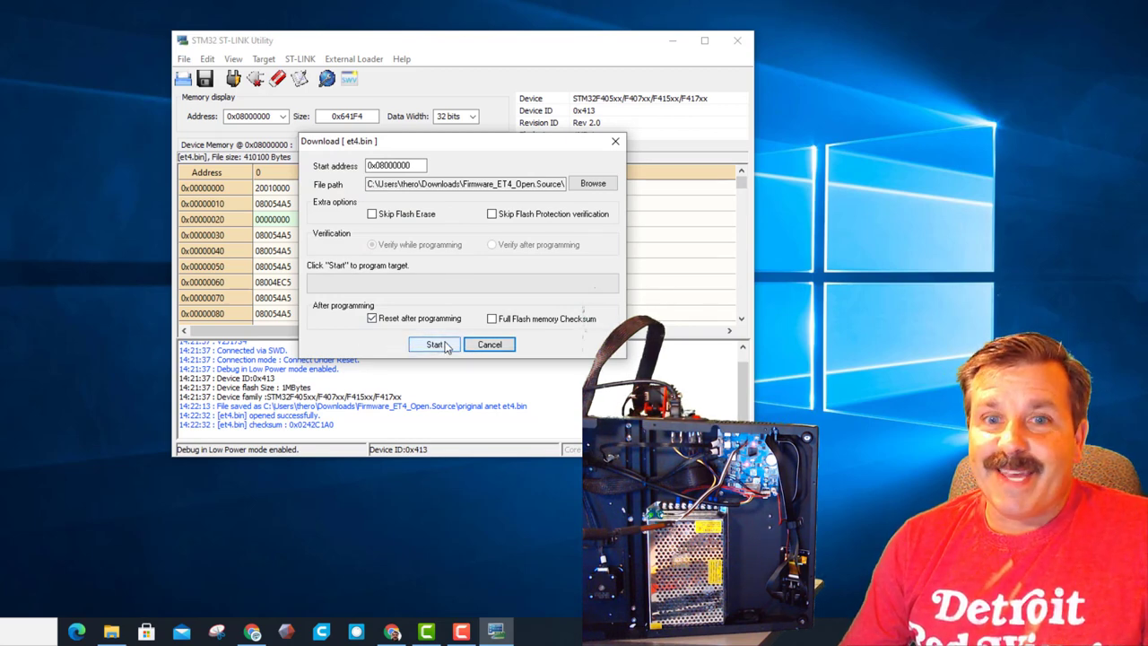
click(434, 345)
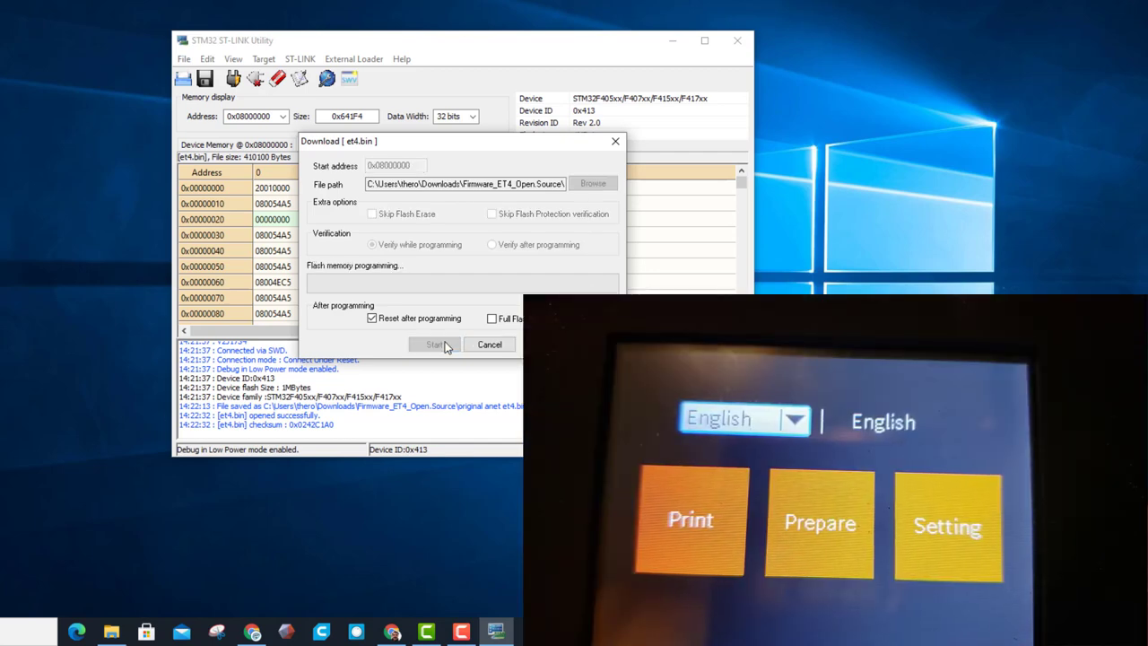
click(434, 345)
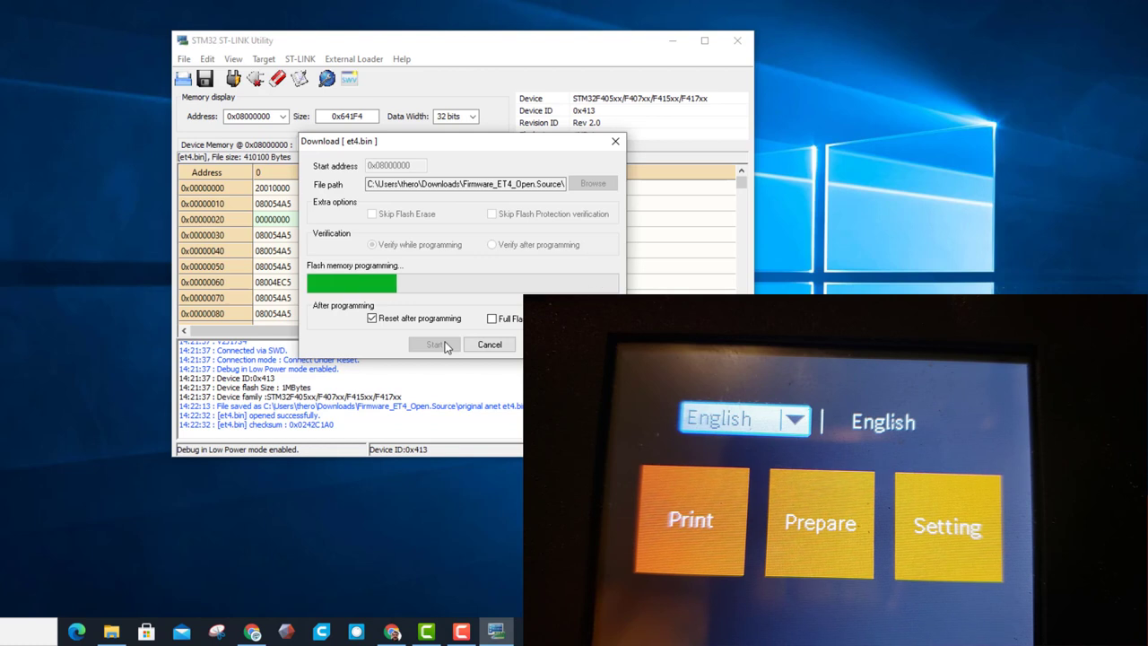